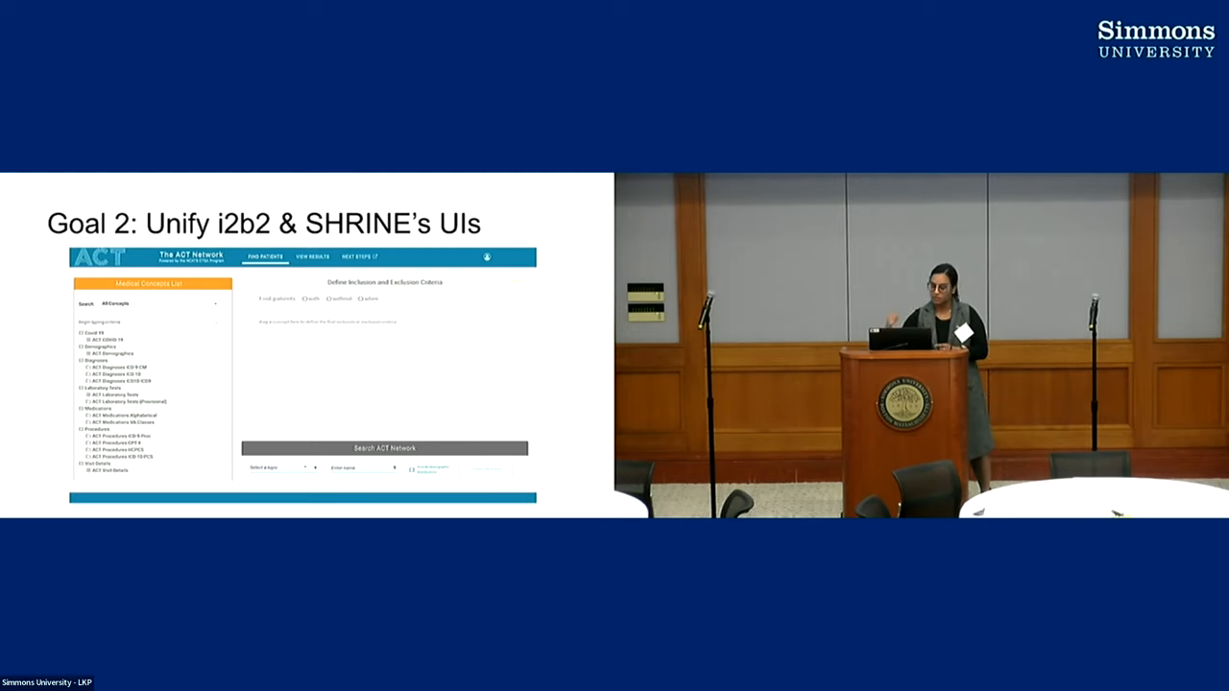
# Log in to the HarvardDemo host as demo and decline saving the password
pyautogui.press('right')
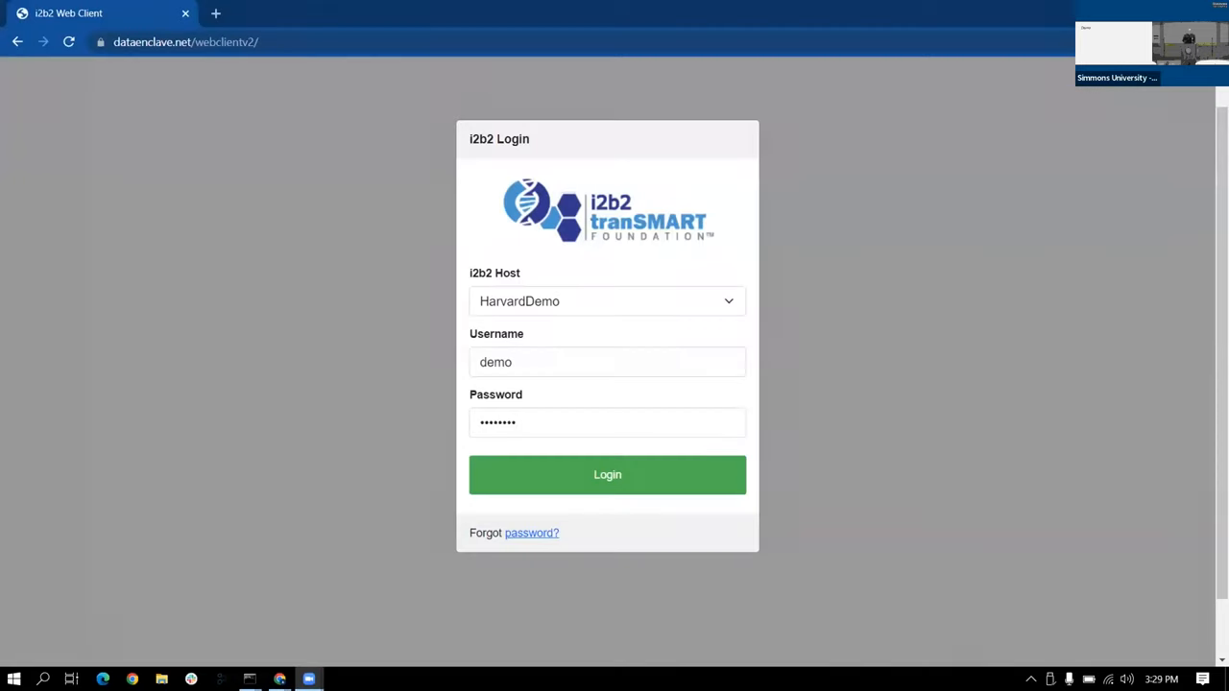
pyautogui.moveTo(956, 561)
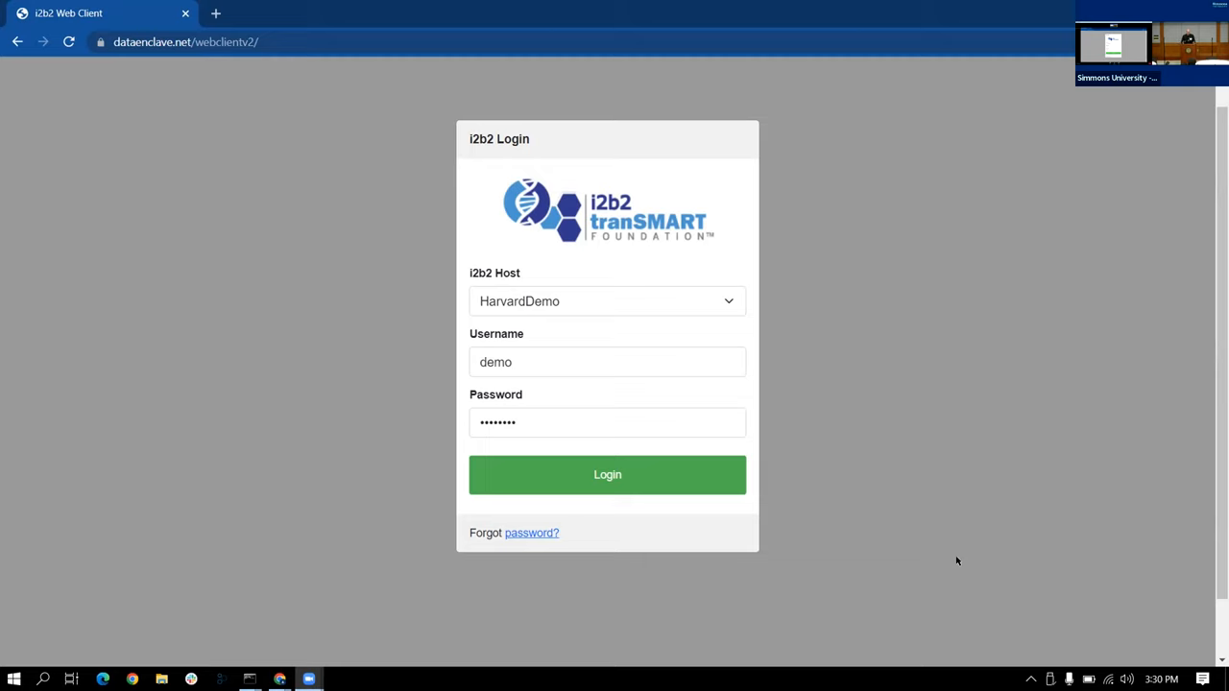
pyautogui.moveTo(672, 487)
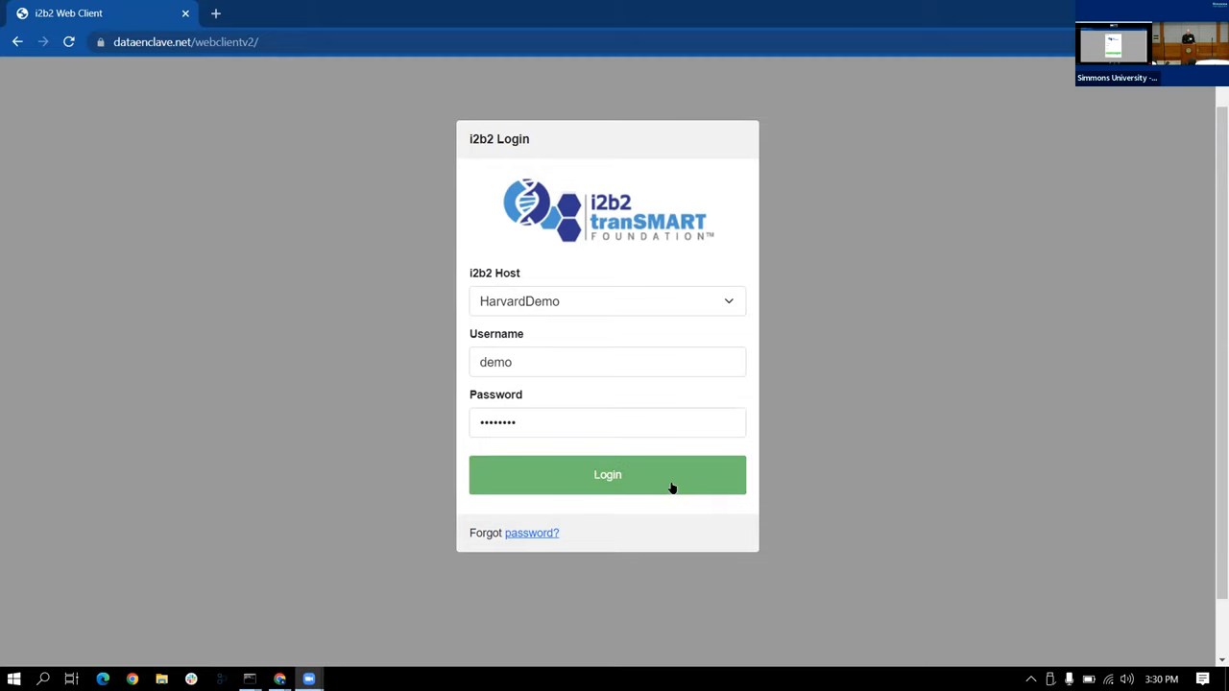
pyautogui.click(606, 474)
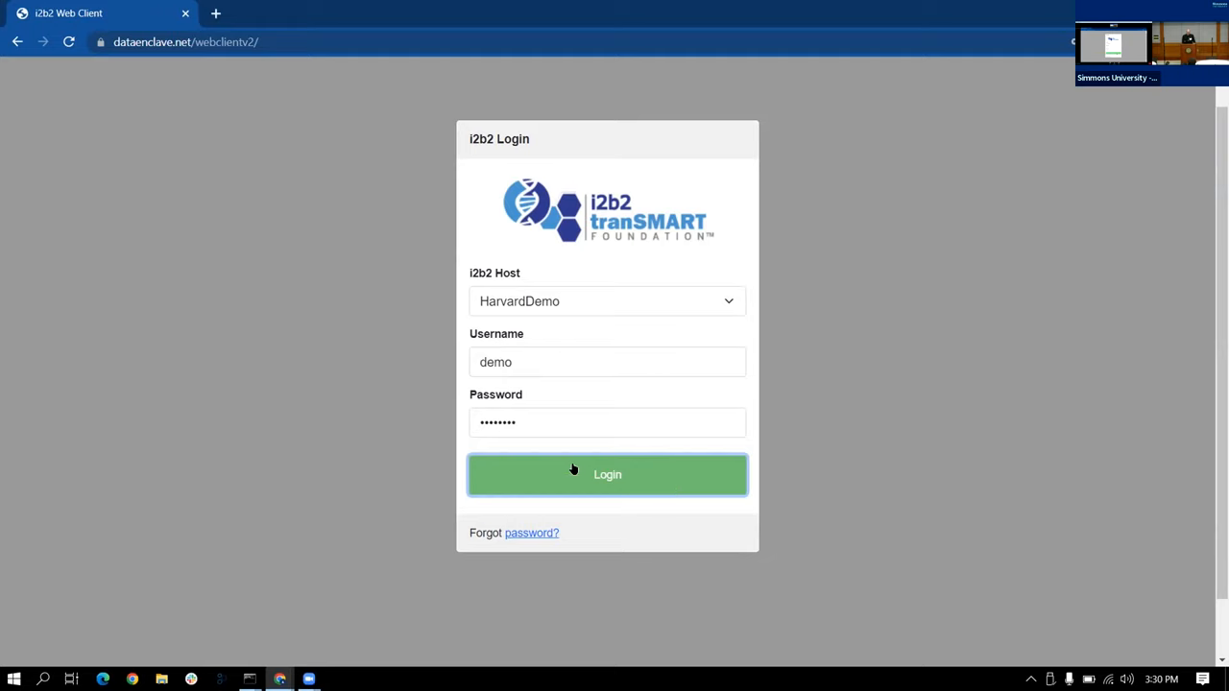
pyautogui.moveTo(657, 304)
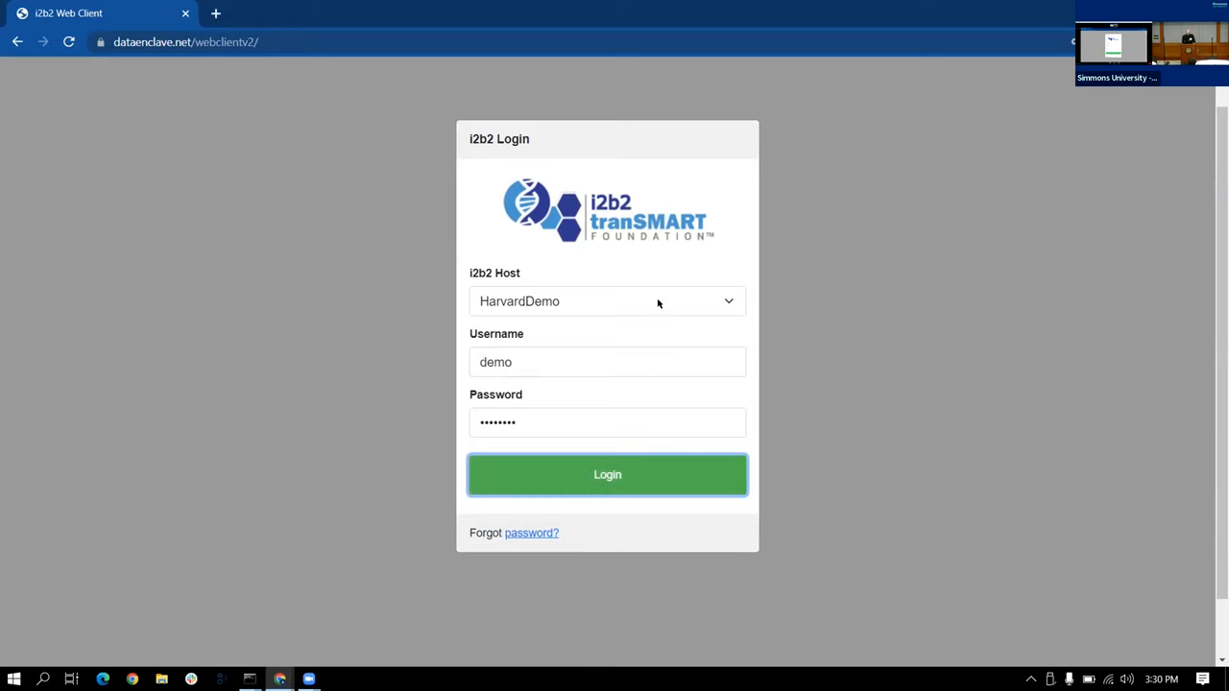
pyautogui.moveTo(219, 77)
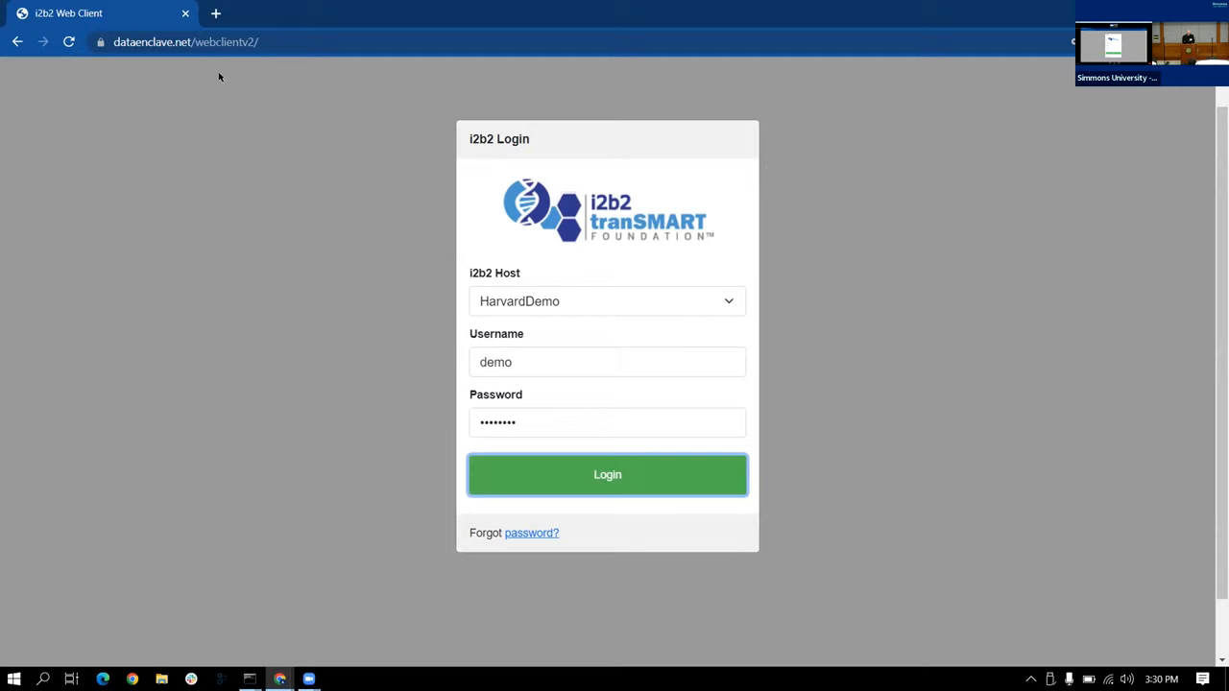
pyautogui.click(607, 474)
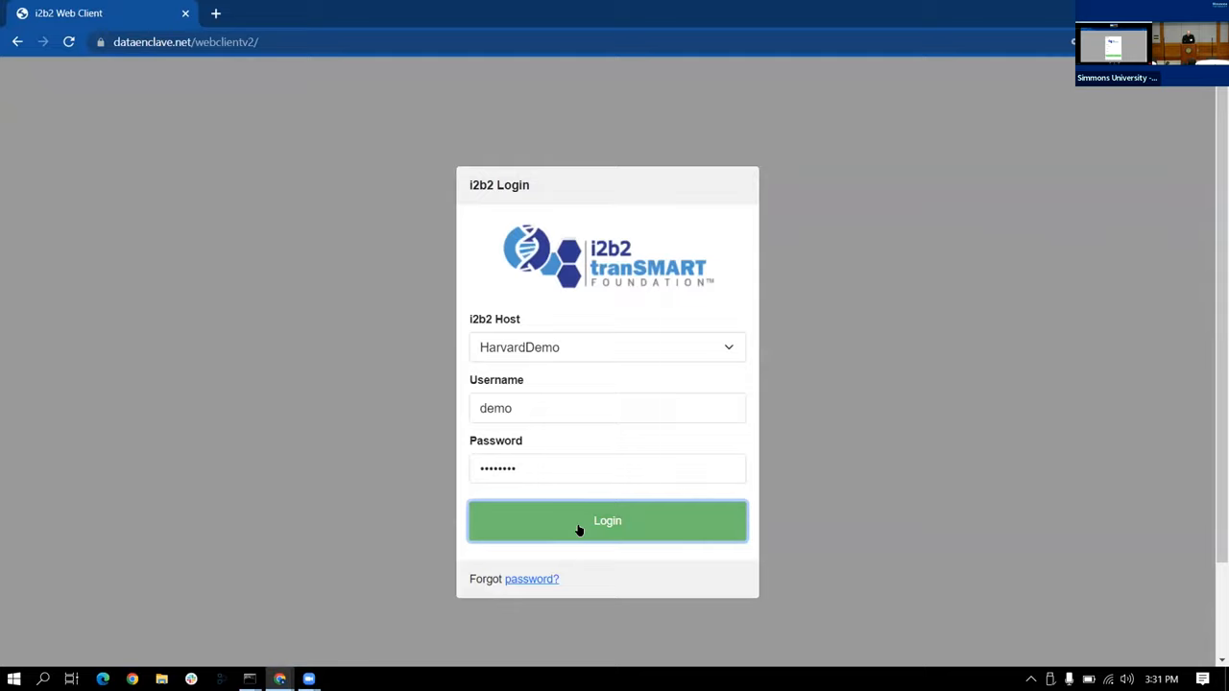
pyautogui.click(607, 520)
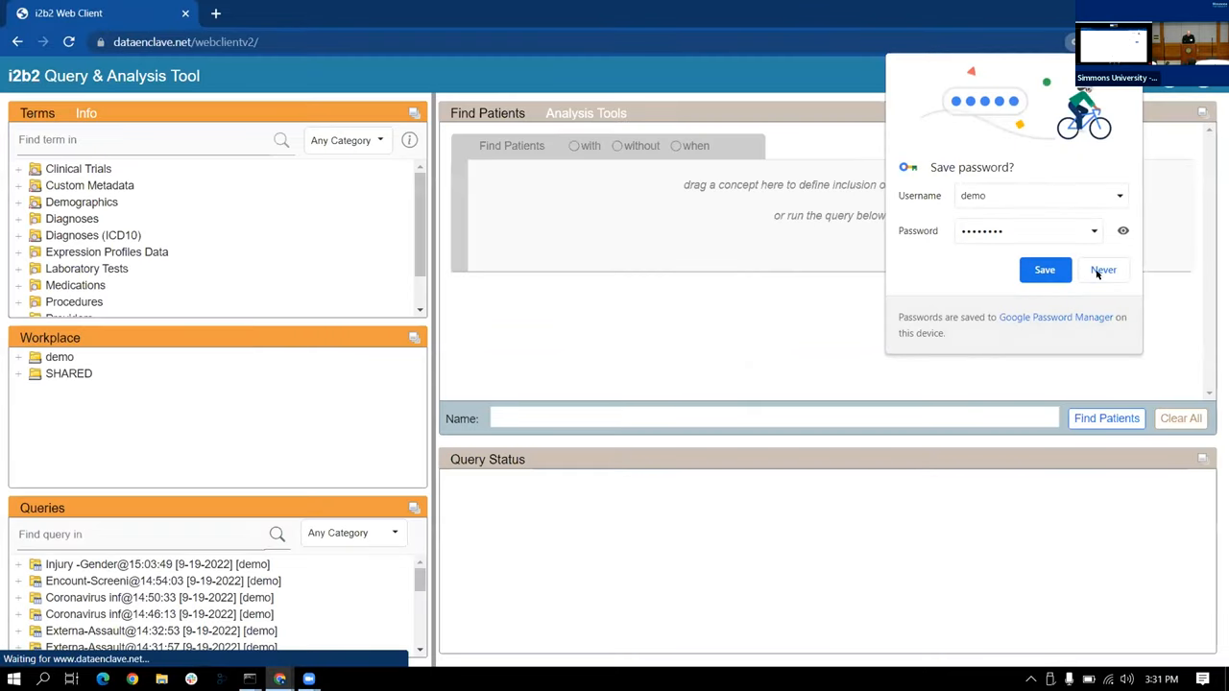
pyautogui.click(1103, 269)
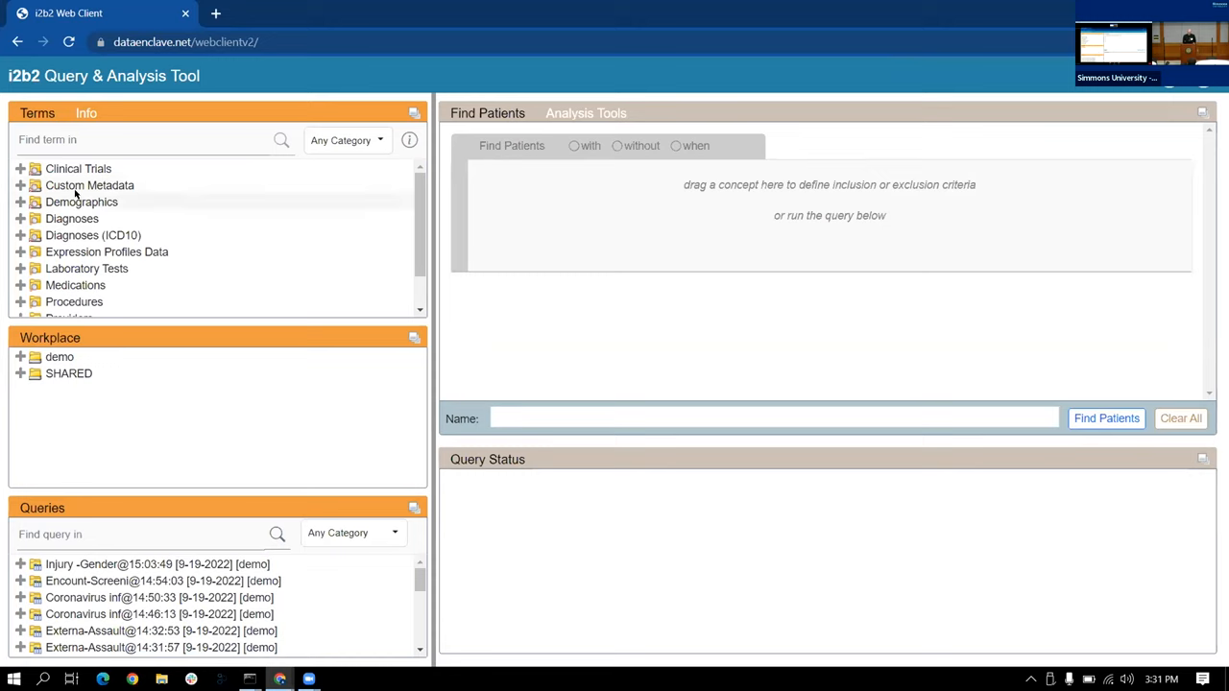
pyautogui.moveTo(157, 305)
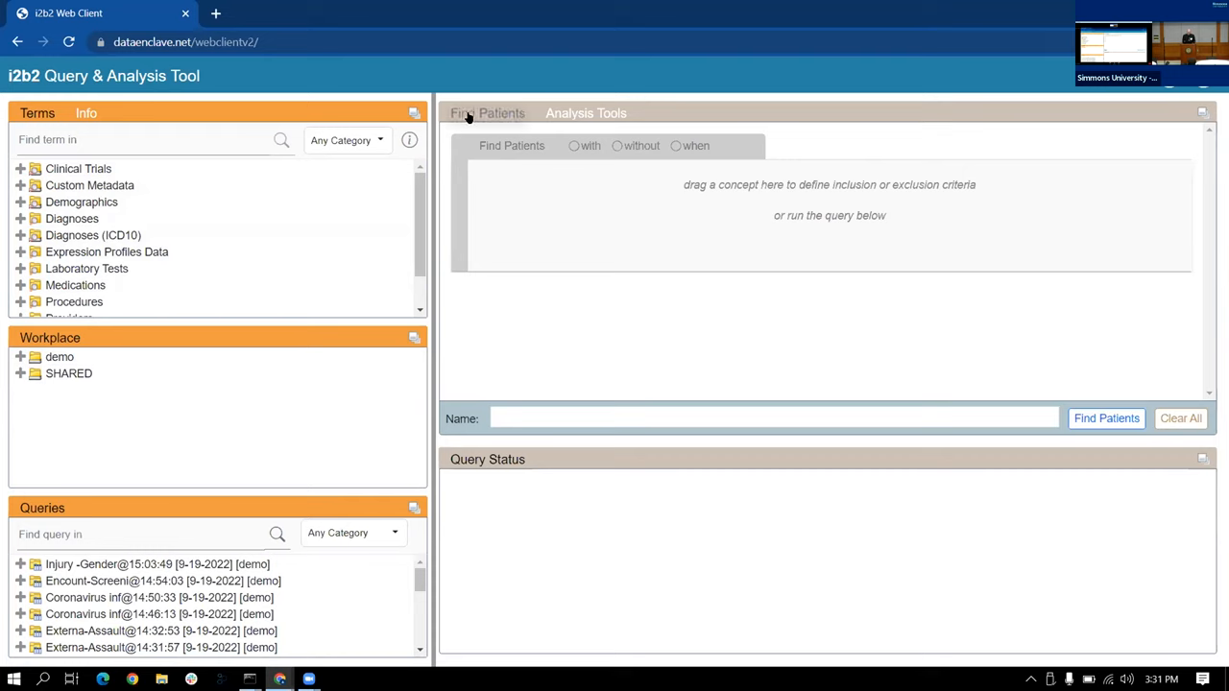
# View the Analysis Tools plugin list, then return to the Find Patients query builder
pyautogui.click(586, 111)
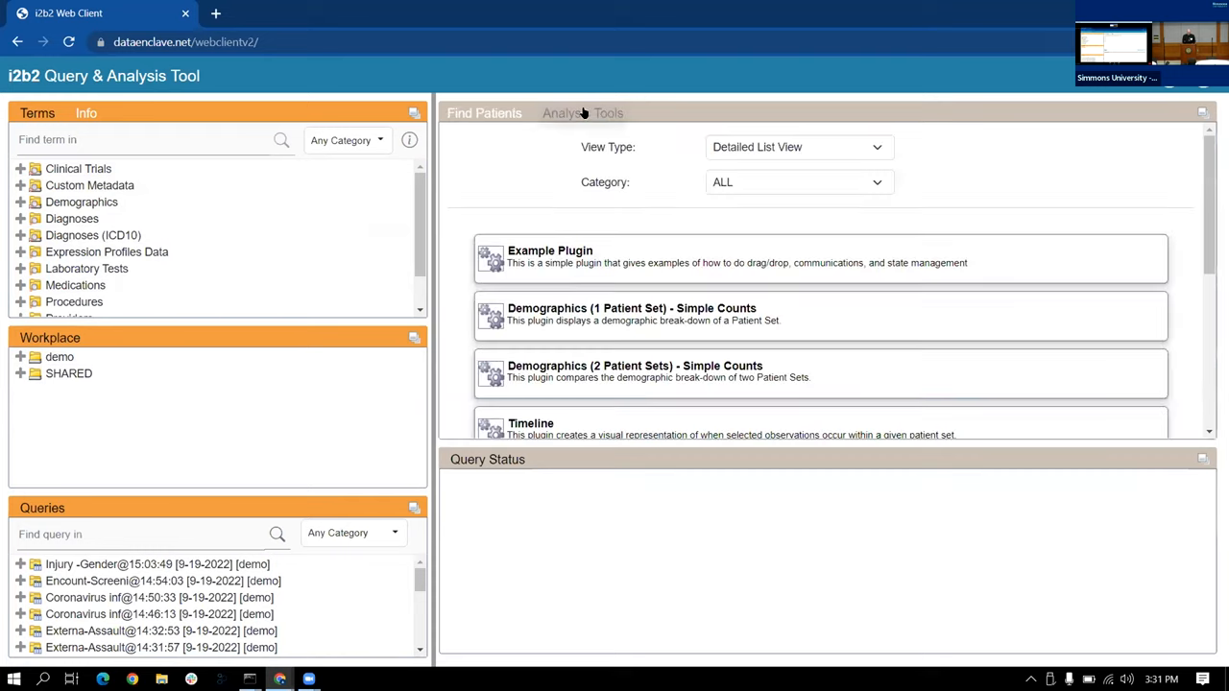
pyautogui.click(484, 114)
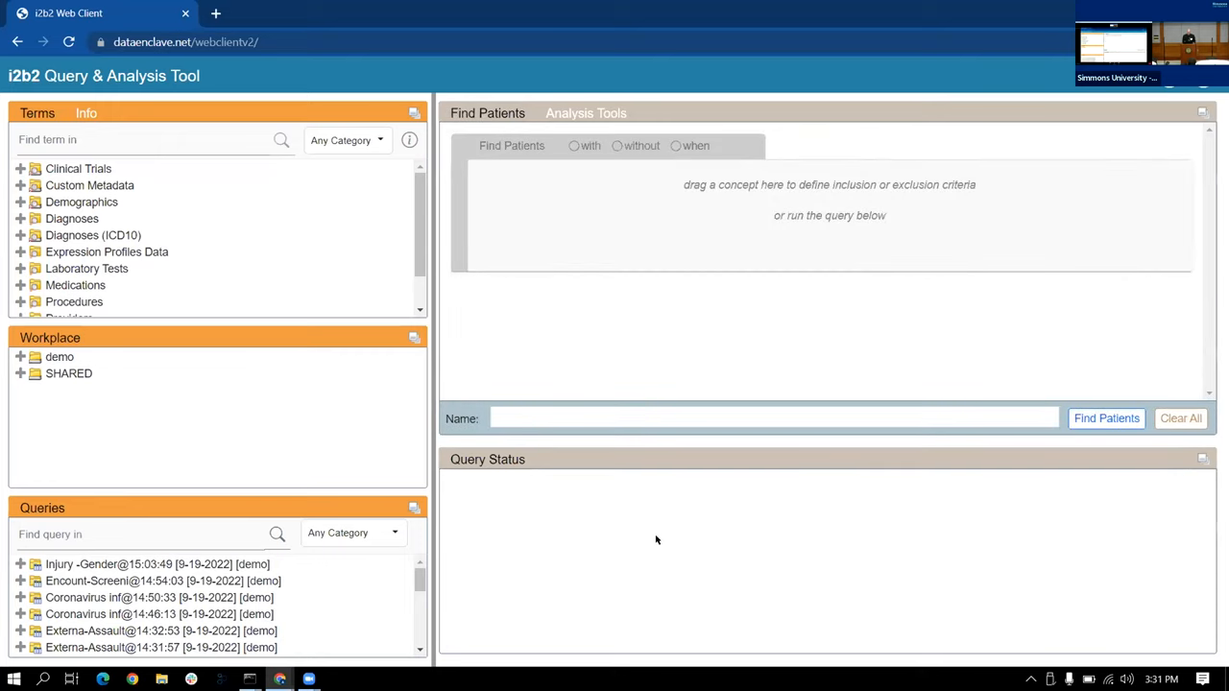
pyautogui.moveTo(621, 511)
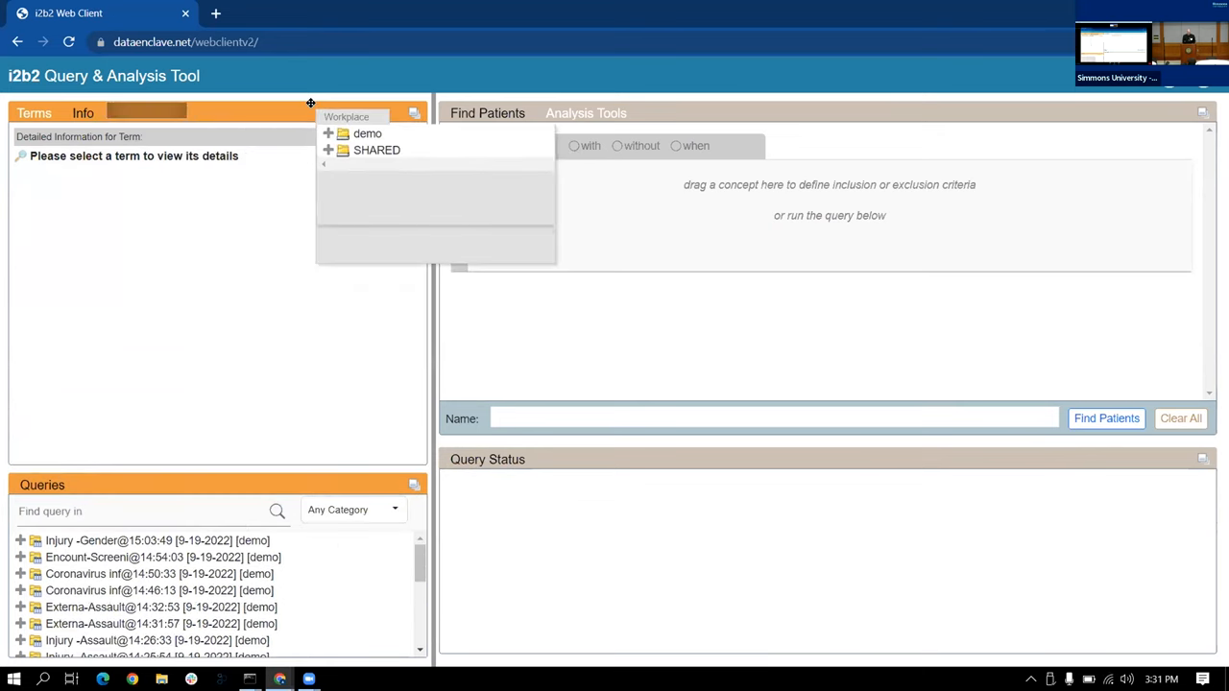
# Dock Workplace as a third tab beside Terms and Info in the left panel
pyautogui.click(142, 111)
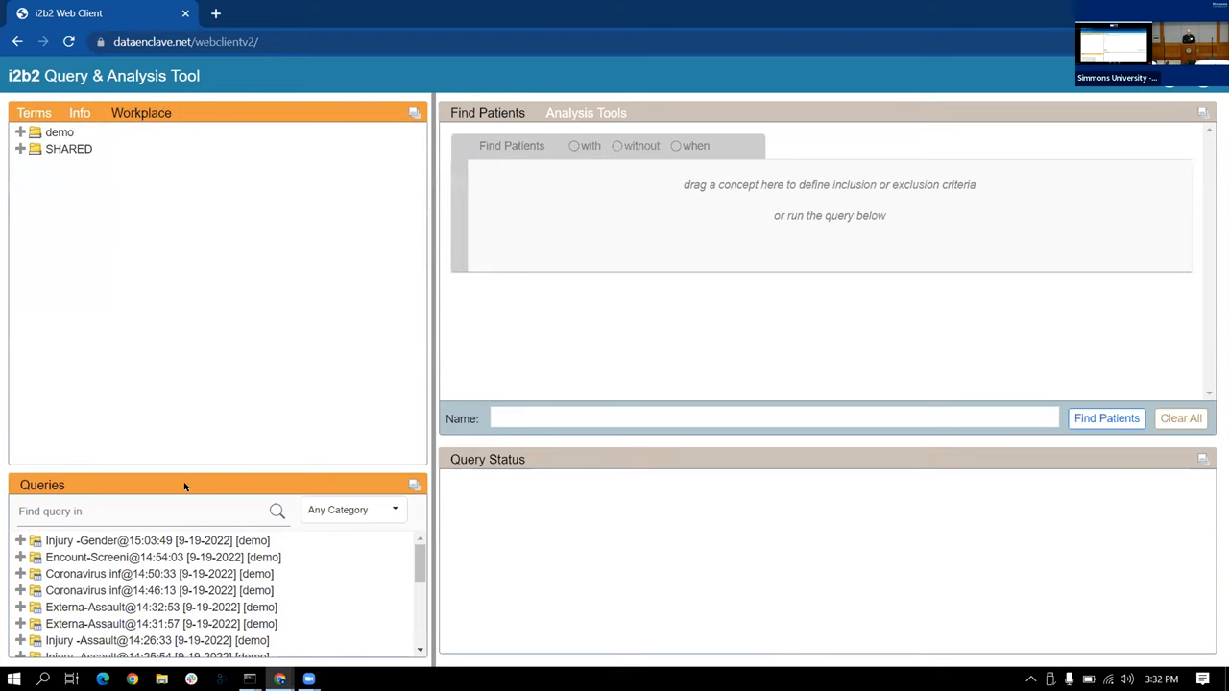
pyautogui.moveTo(403, 352)
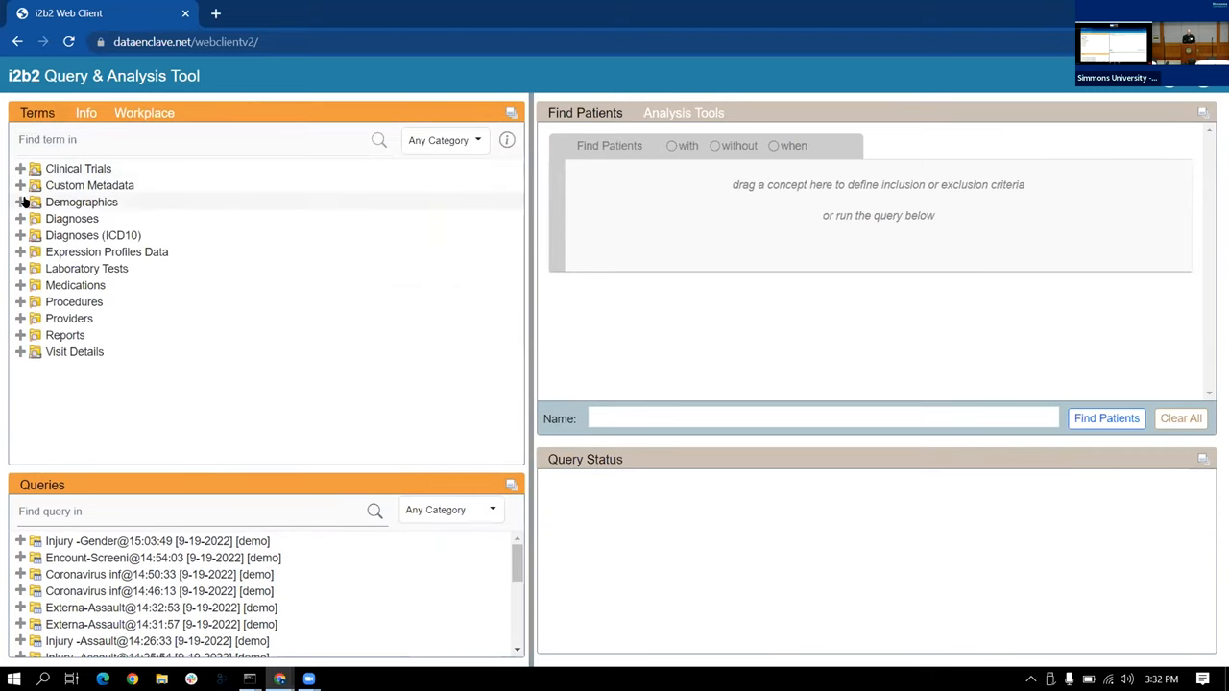
# Expand Demographics > Gender and add the Female concept to the first query group
pyautogui.click(19, 202)
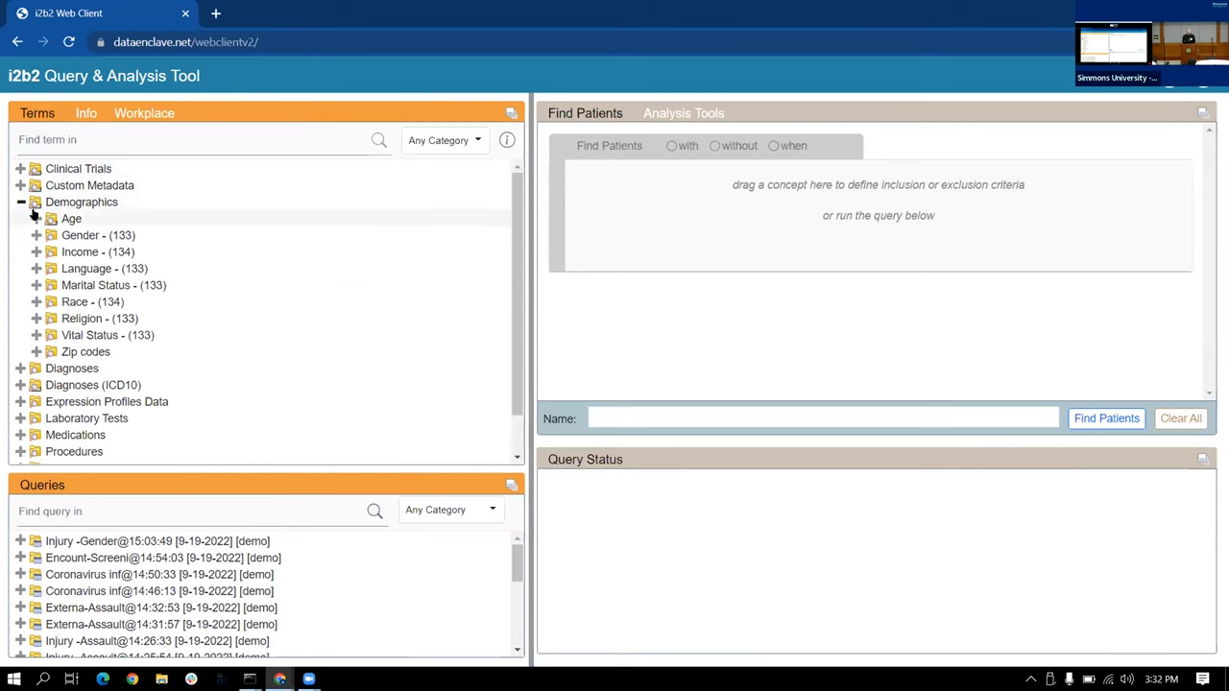
pyautogui.click(34, 234)
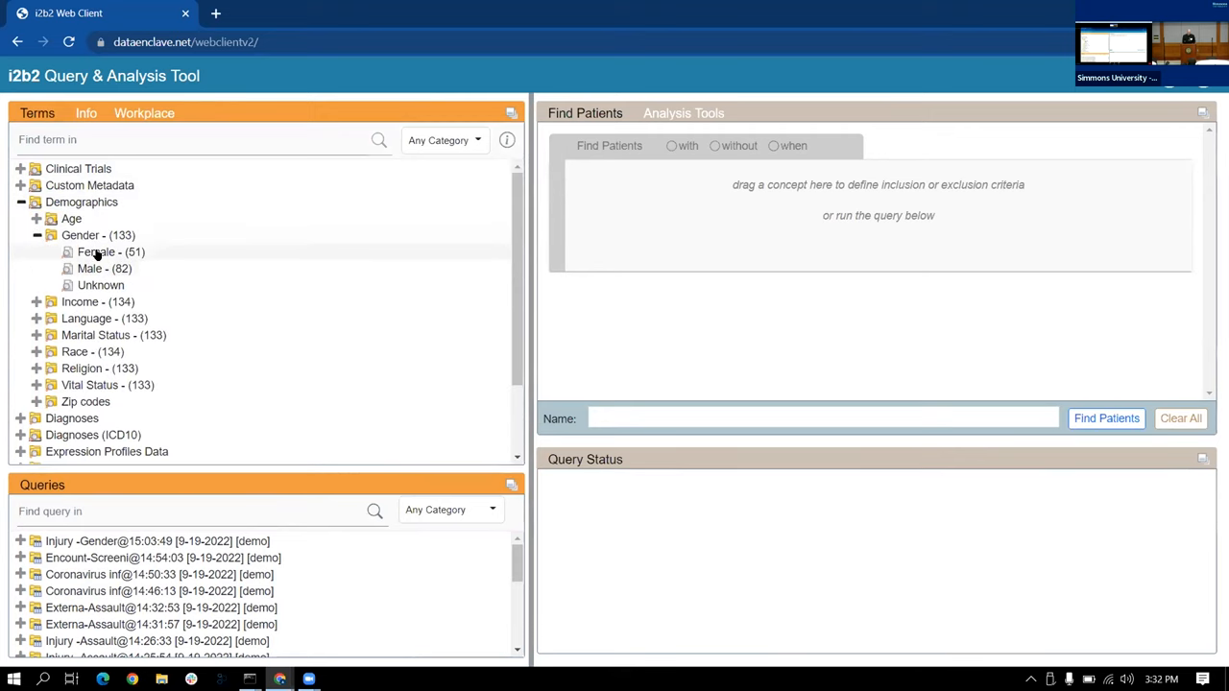
pyautogui.moveTo(96, 251); pyautogui.dragTo(720, 192)
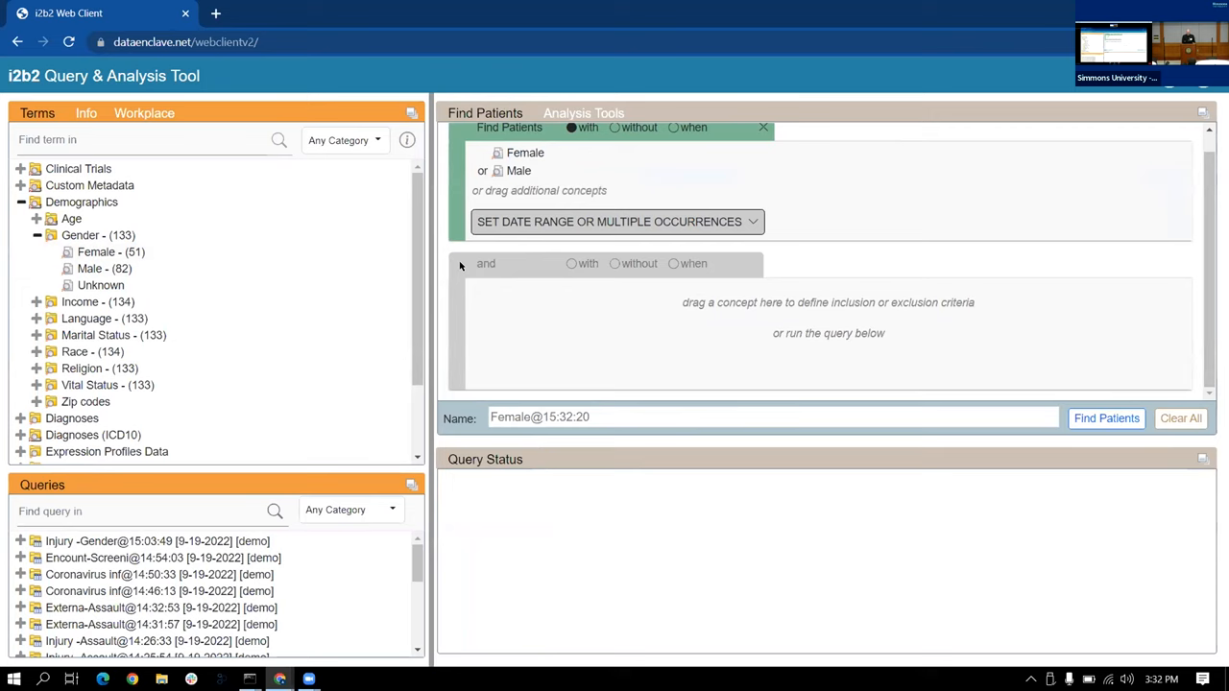
pyautogui.moveTo(774, 281)
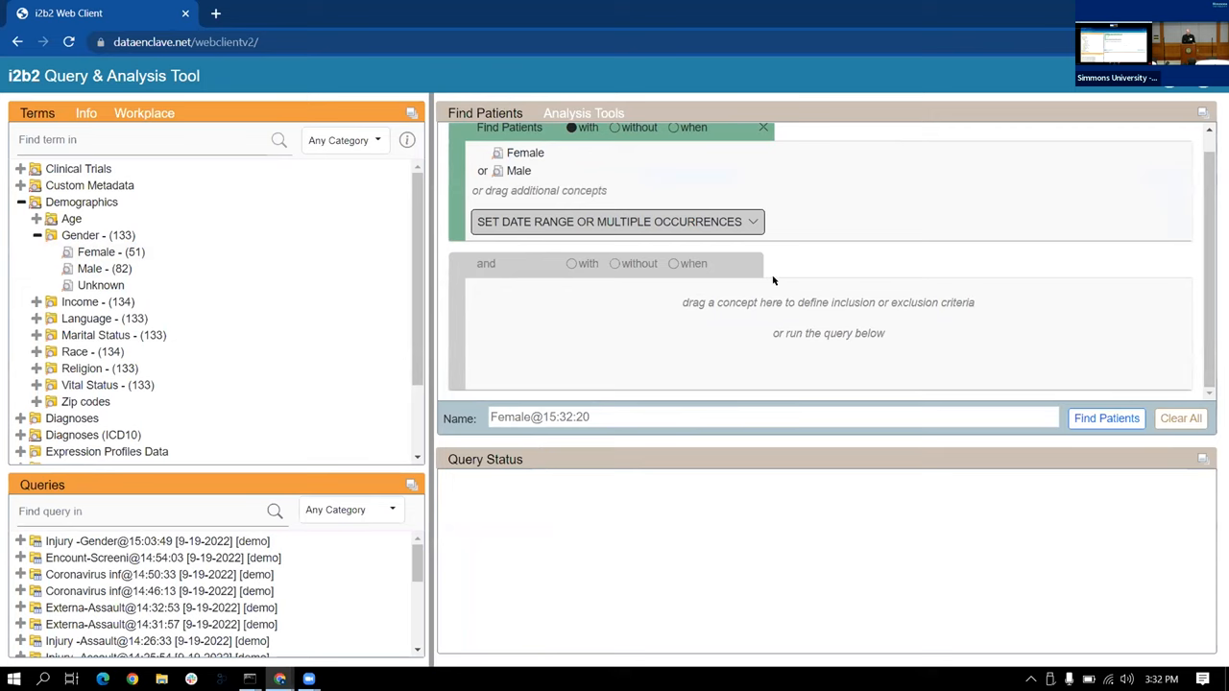
pyautogui.moveTo(1180, 276)
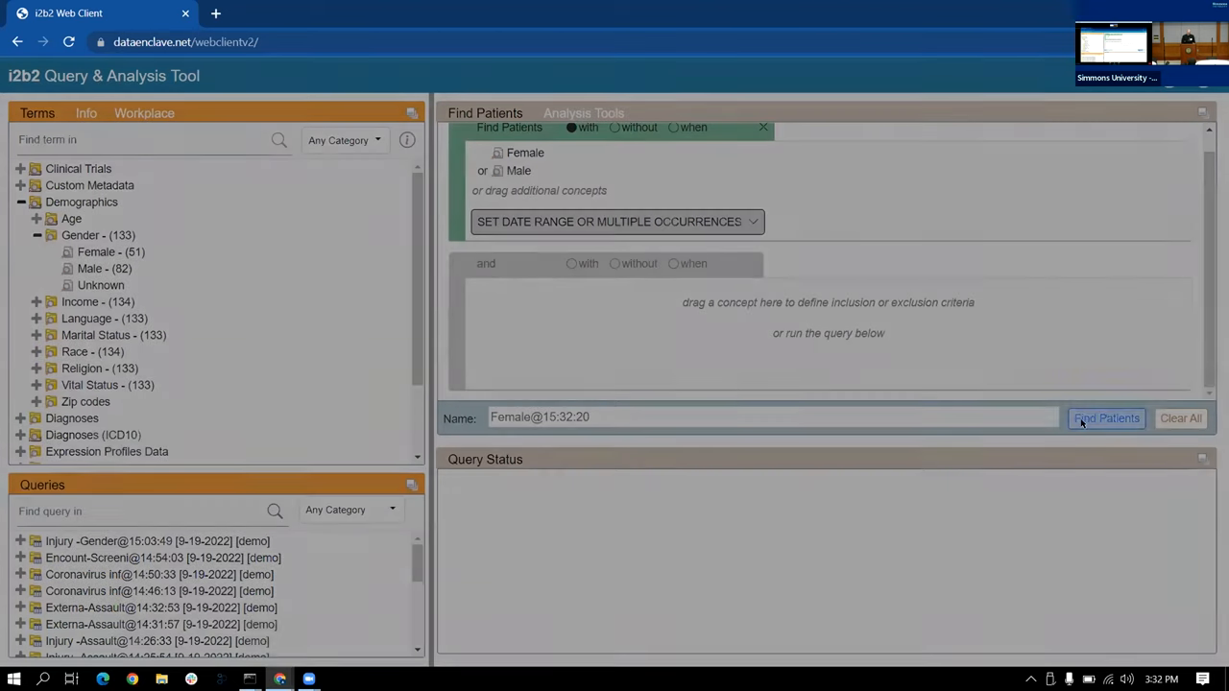
# Run the query with Patient set plus Gender, Vital Status, Race, Age and Length of stay breakdowns
pyautogui.click(1106, 419)
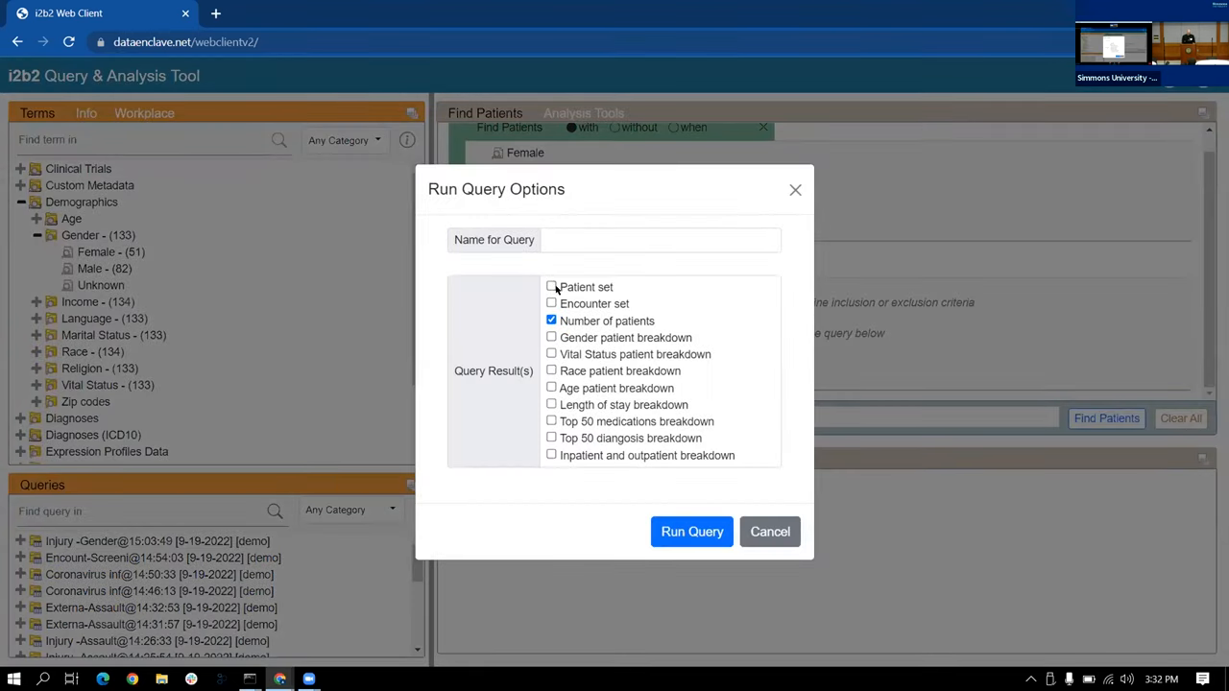
pyautogui.click(551, 288)
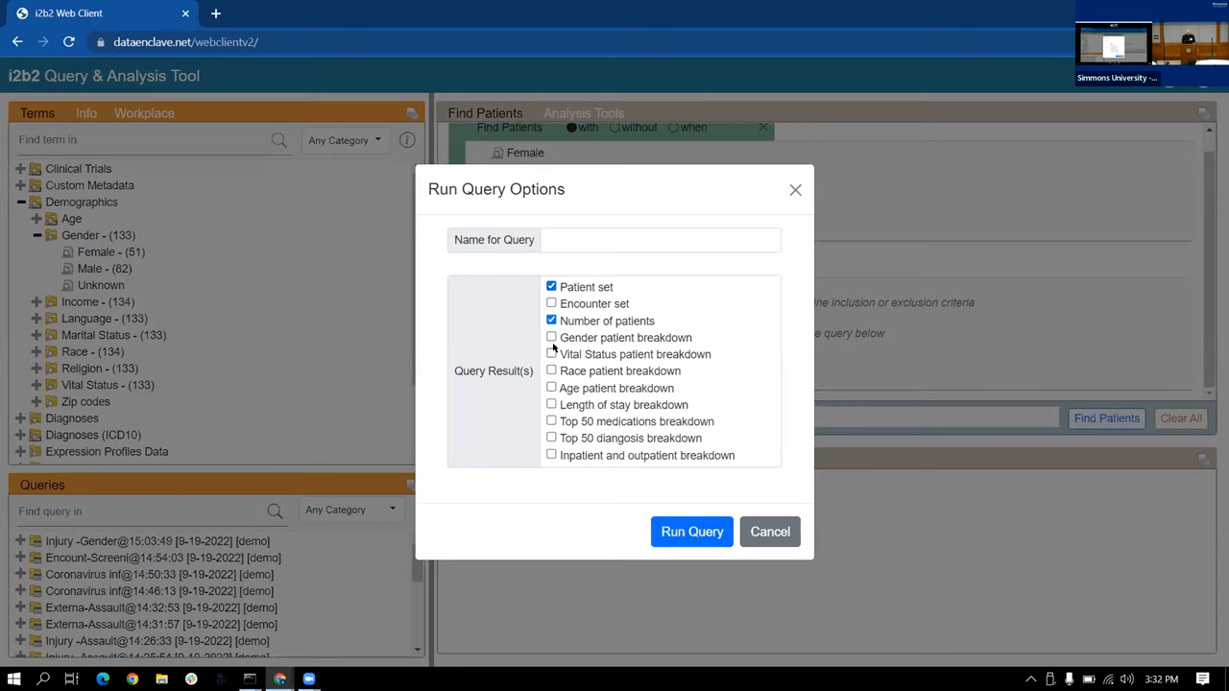
pyautogui.click(551, 338)
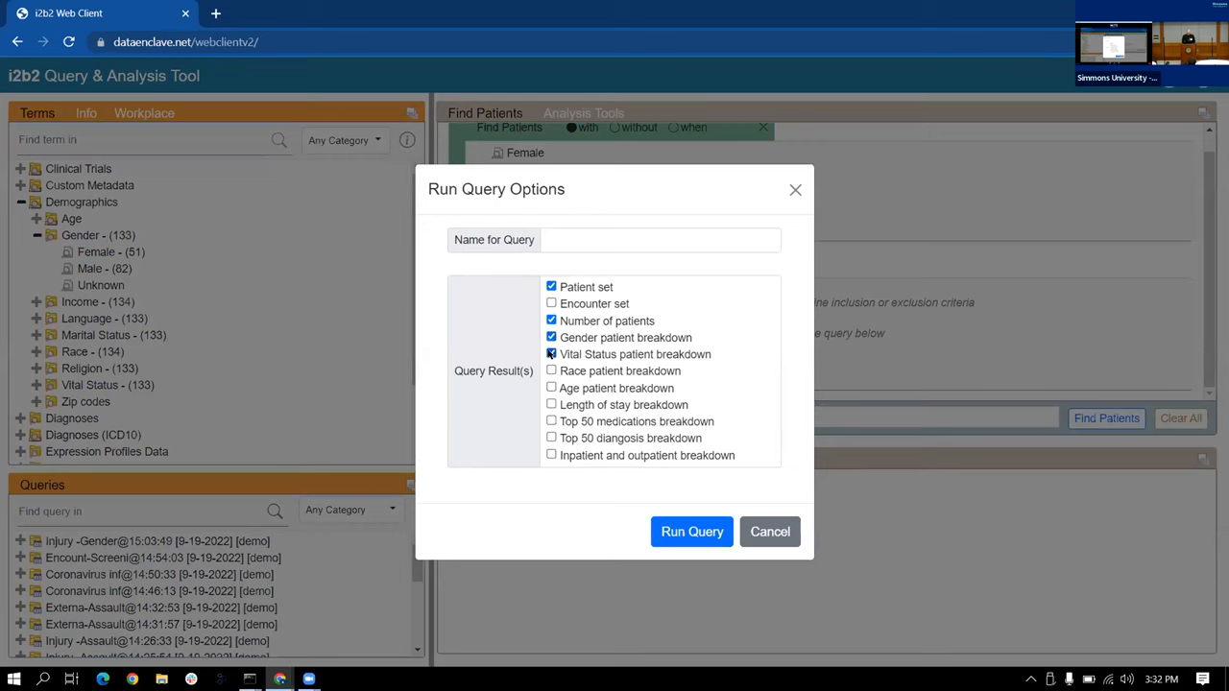
pyautogui.click(551, 388)
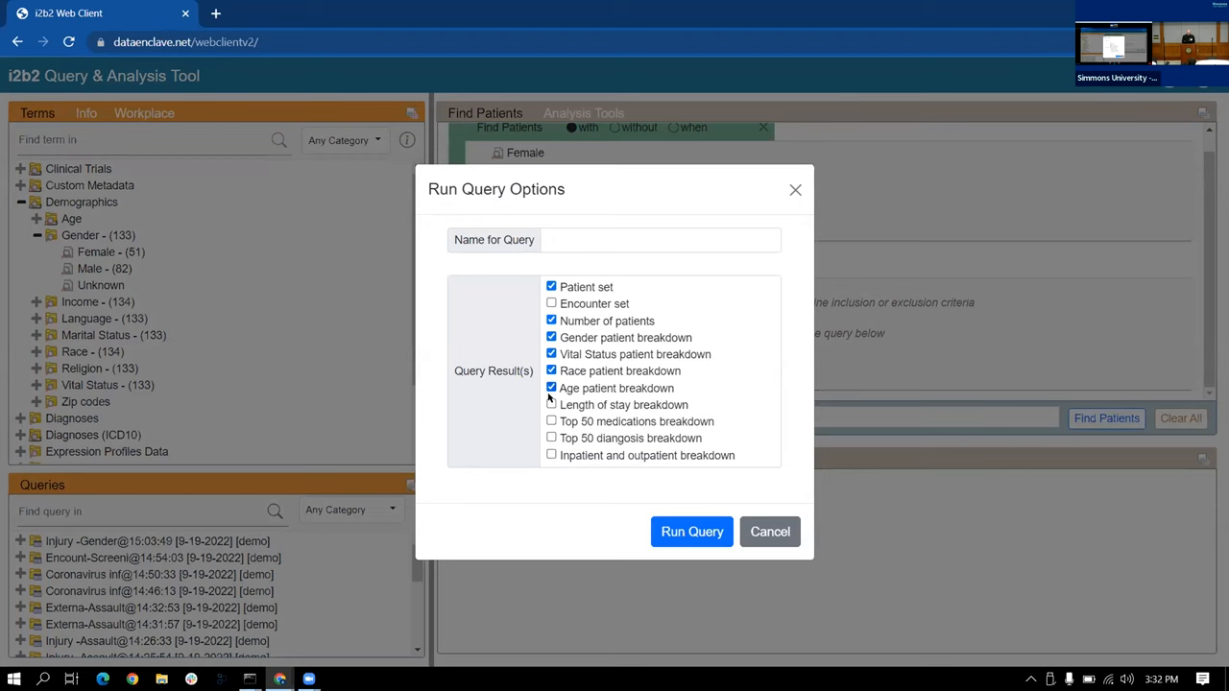
pyautogui.click(551, 404)
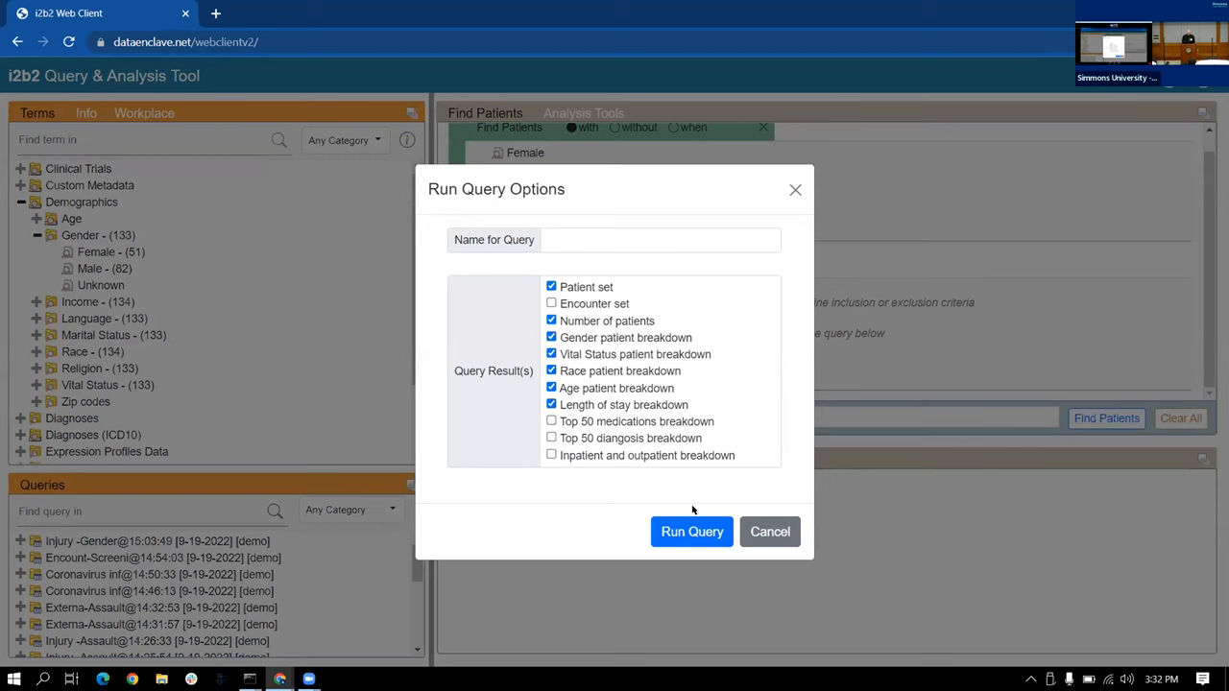
pyautogui.click(691, 530)
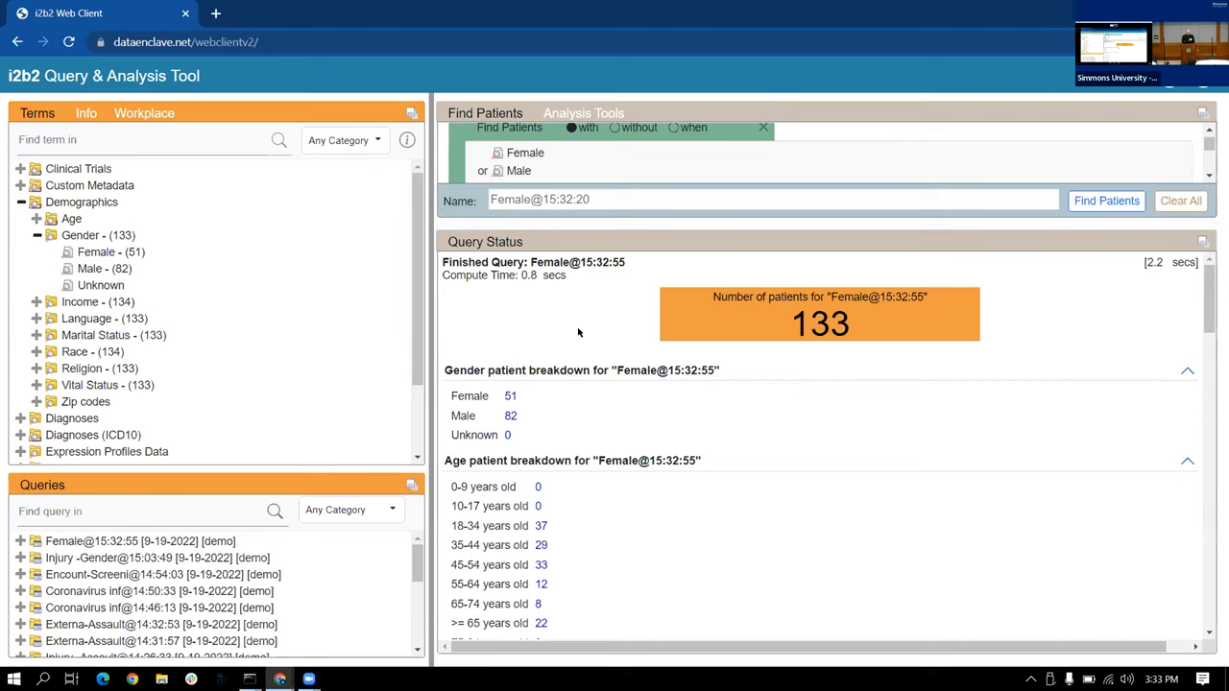
pyautogui.moveTo(699, 557)
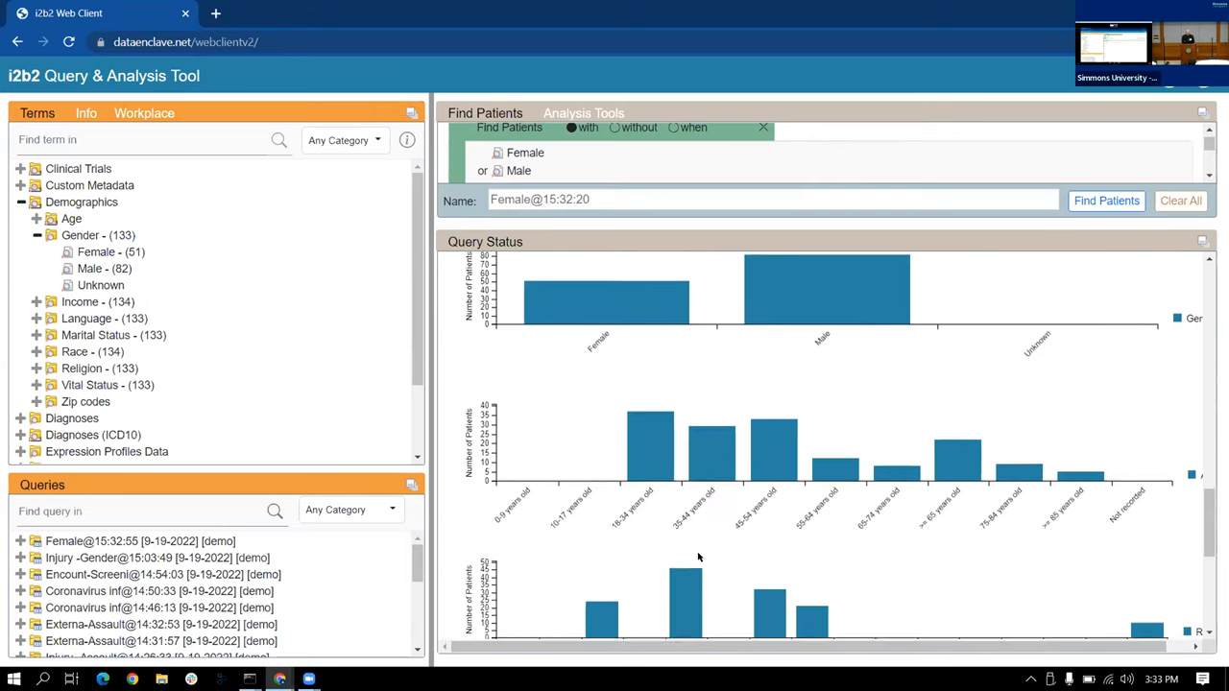
# Scroll the Query Status panel to view the 133-patient count and breakdown charts
pyautogui.scroll(-3)
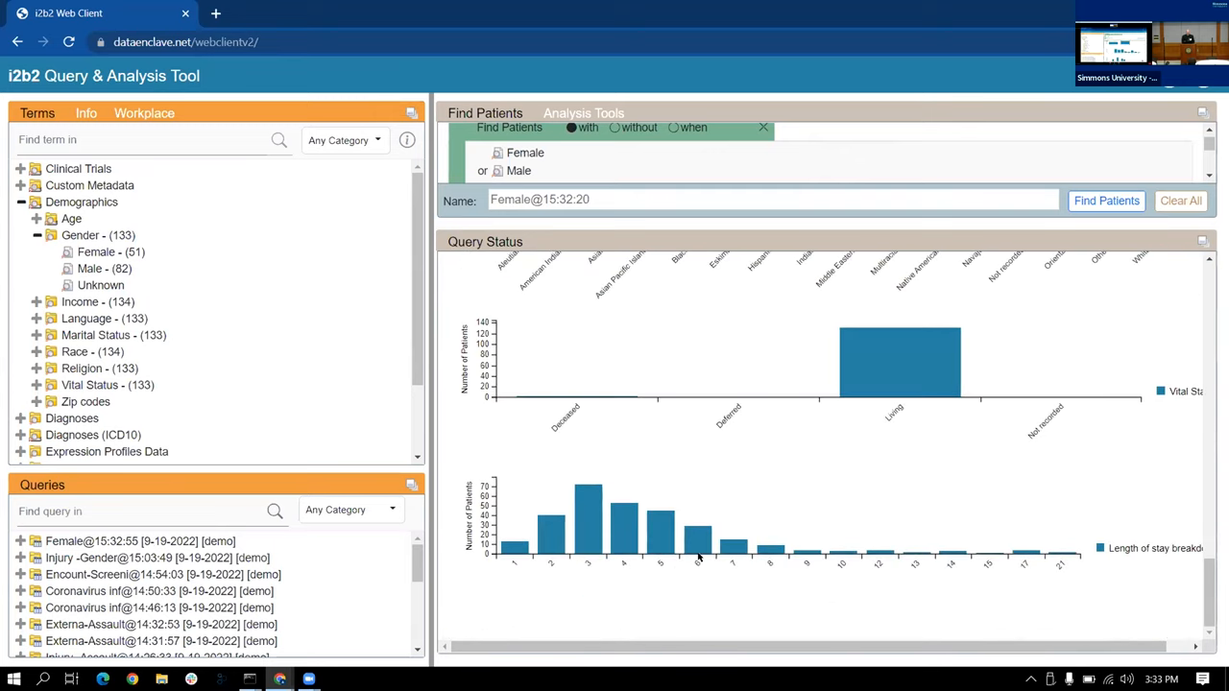
pyautogui.moveTo(626, 246)
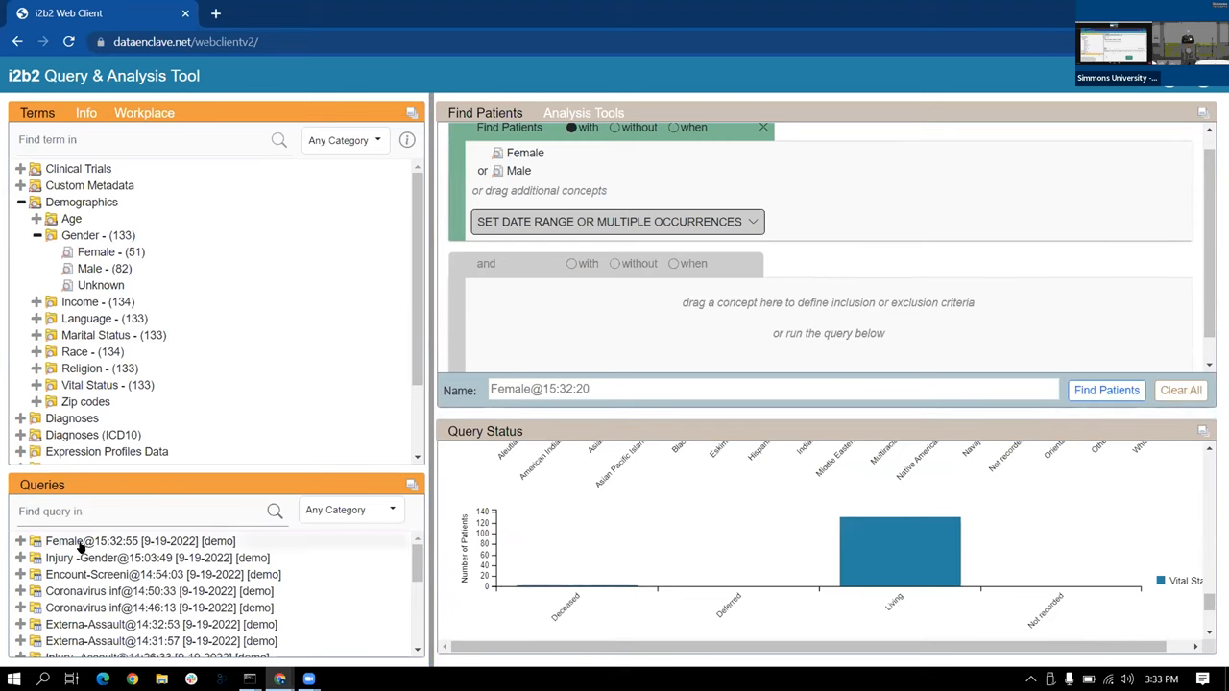
# Expand the Female@15:32:55 query and its Results folder in the Queries panel
pyautogui.click(19, 541)
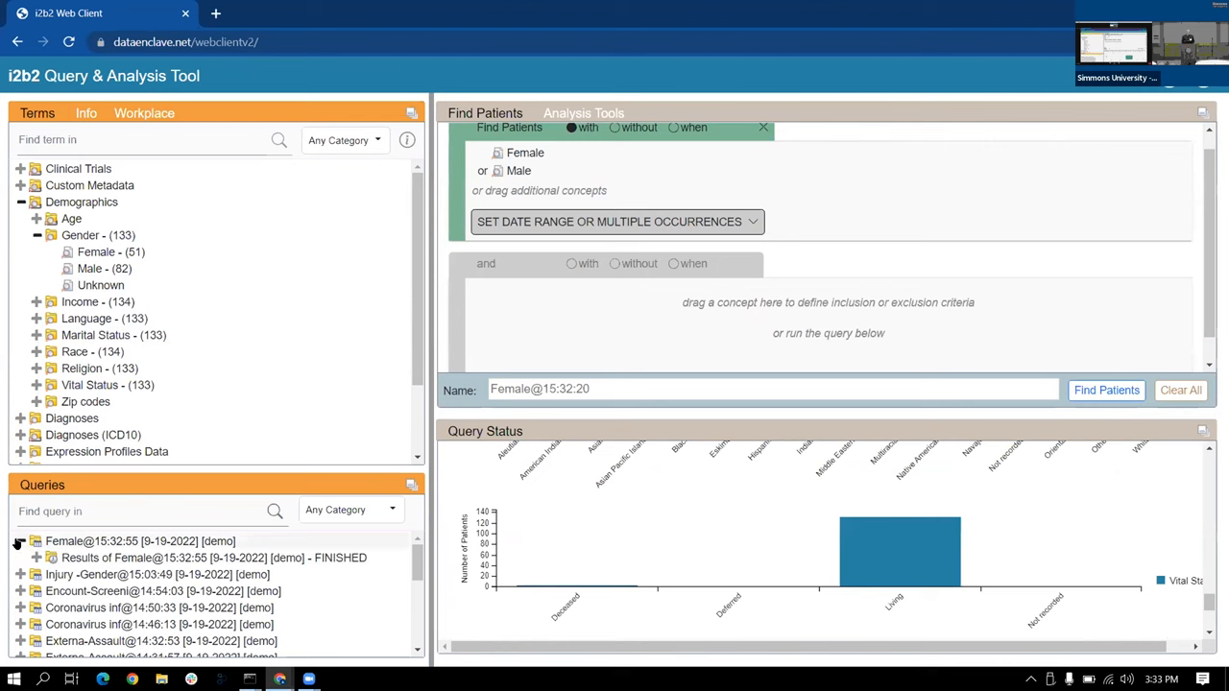
pyautogui.click(50, 557)
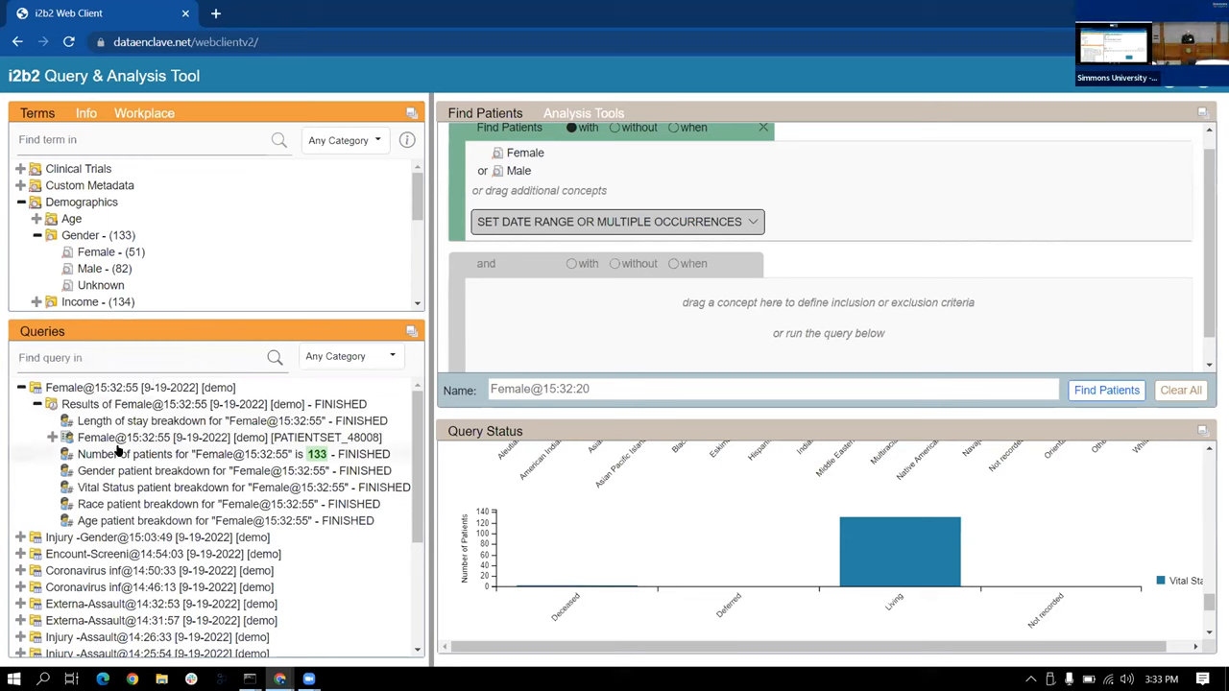
pyautogui.moveTo(219, 458)
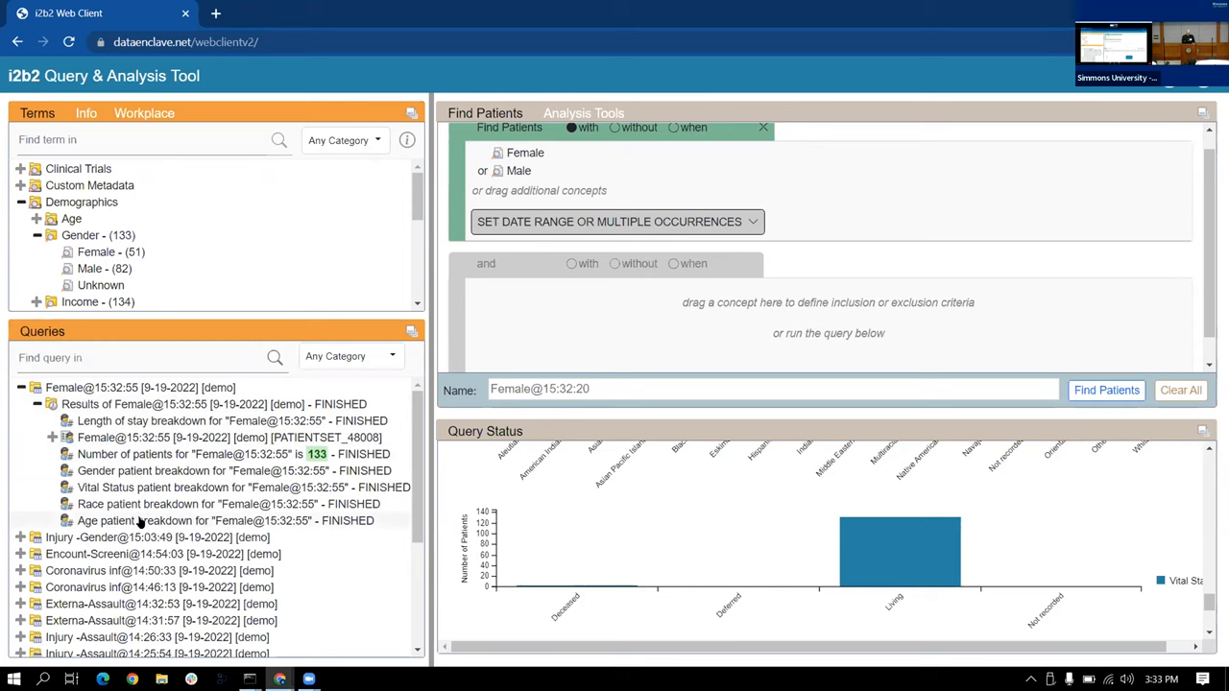
pyautogui.moveTo(609, 242)
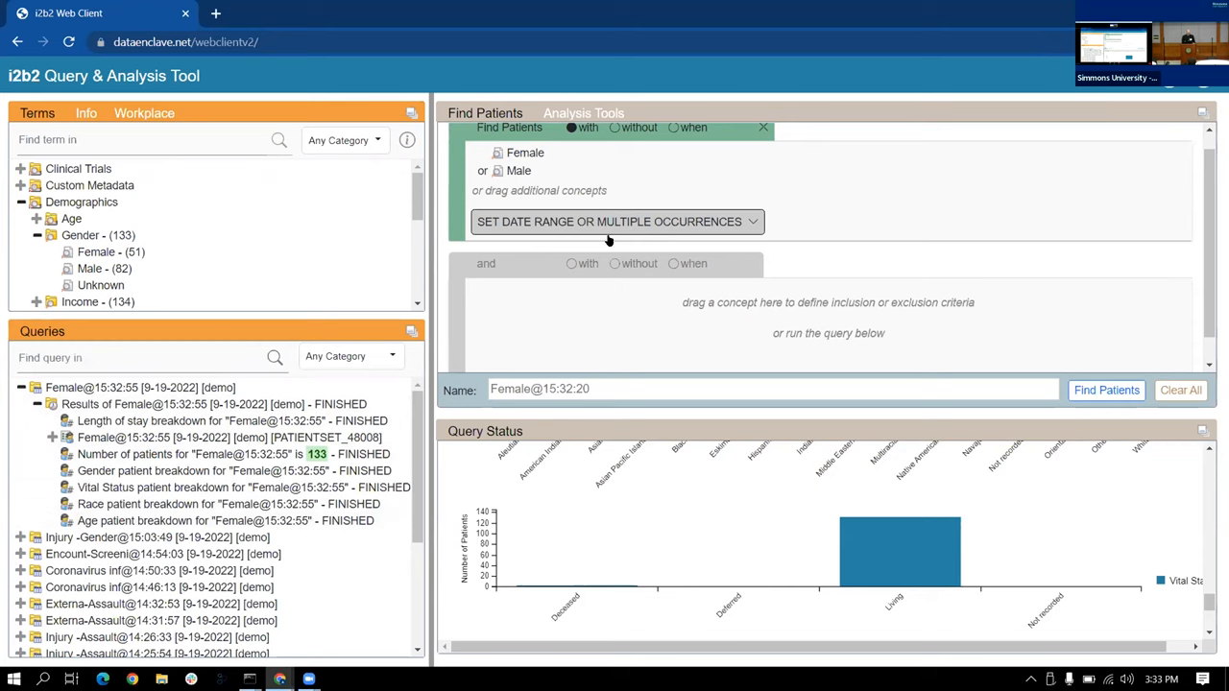
pyautogui.moveTo(588, 167)
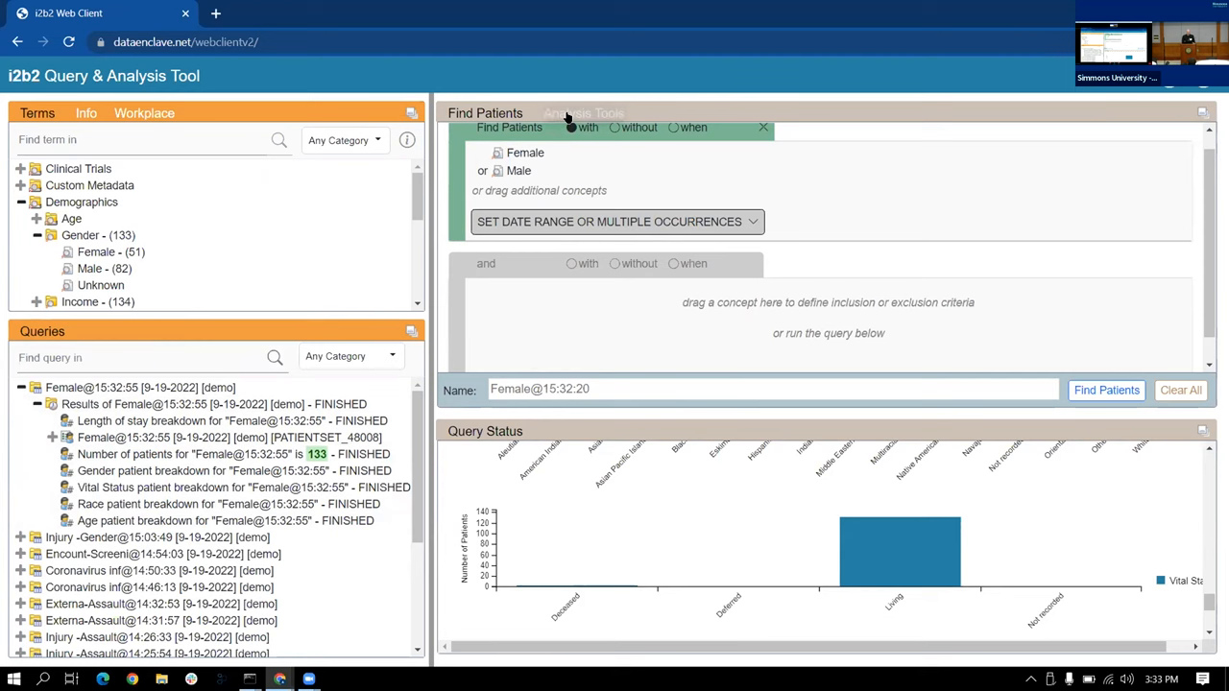
# Run the Demographics plugin on the Female@15:32:55 patient set and view its age, sex and race tables
pyautogui.click(580, 112)
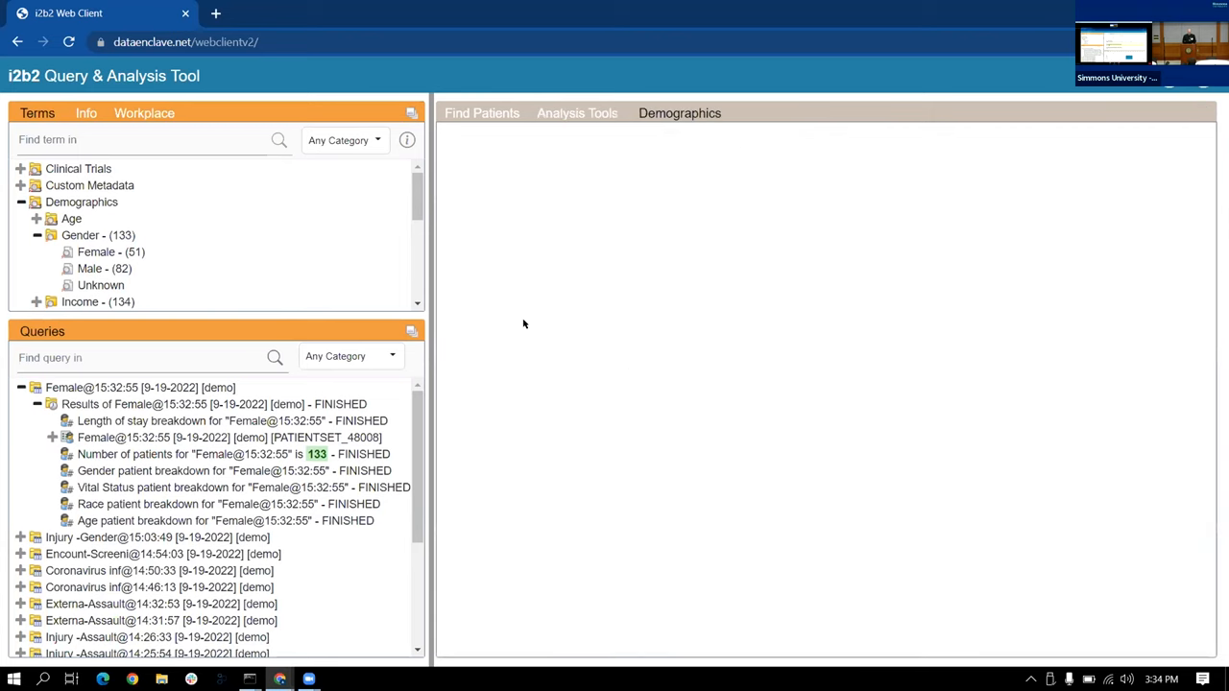
pyautogui.click(679, 112)
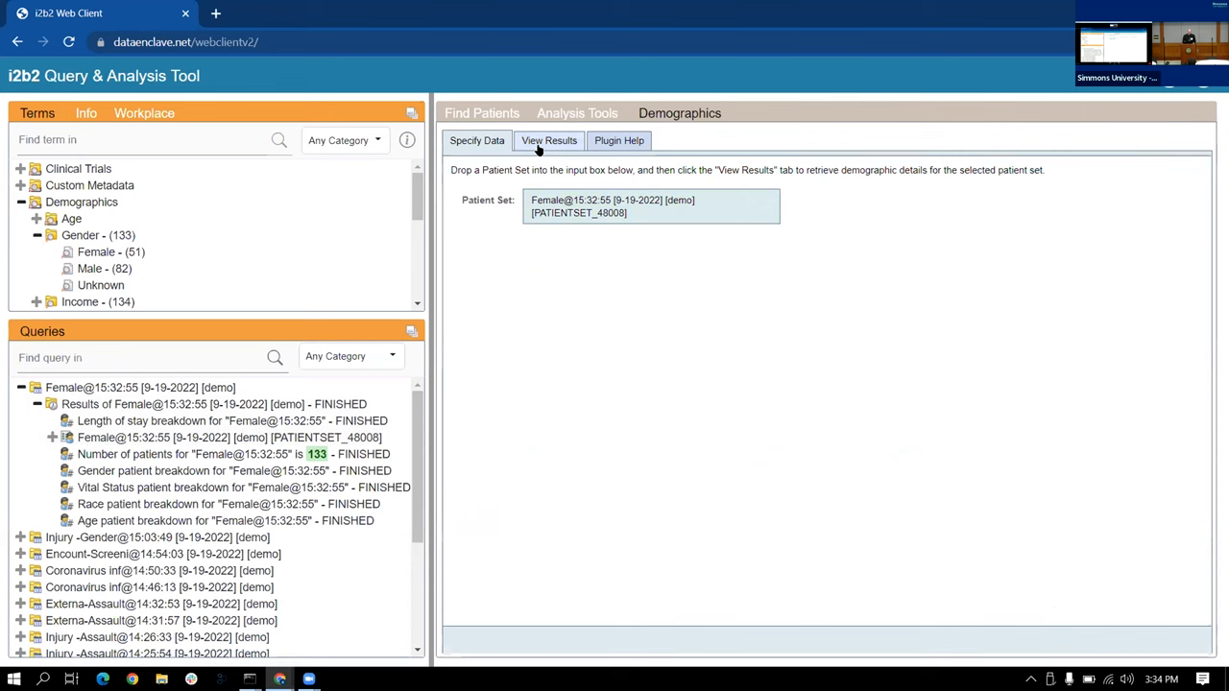
pyautogui.click(549, 141)
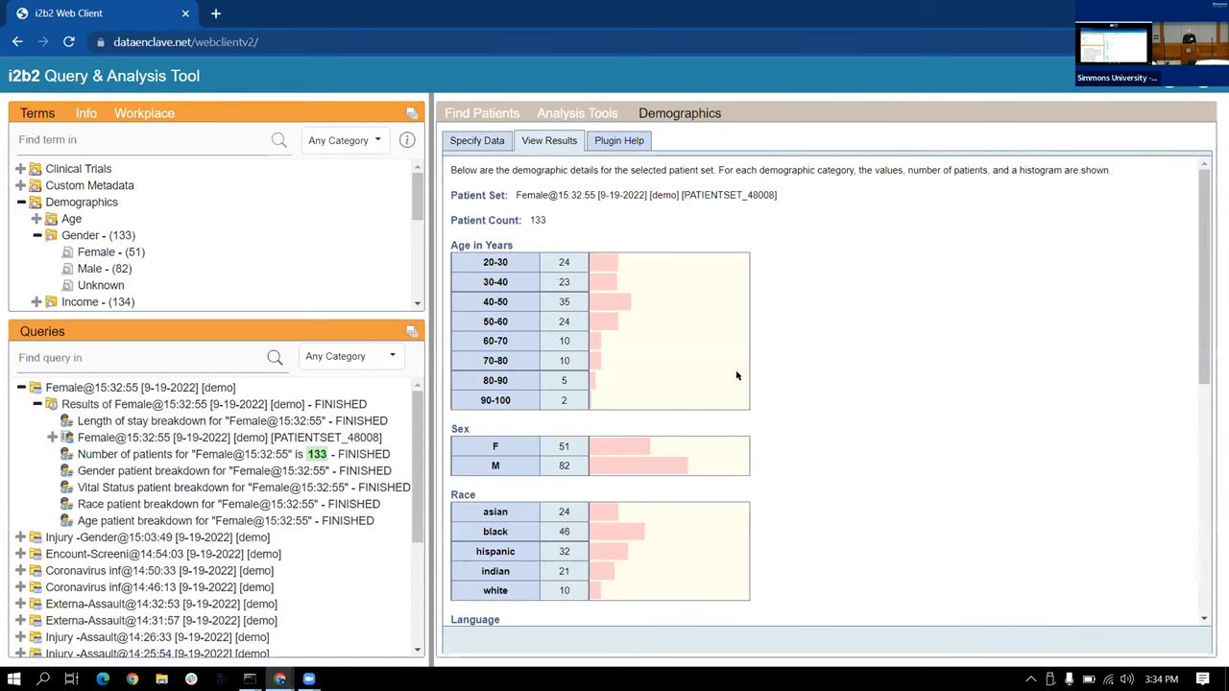
pyautogui.moveTo(699, 277)
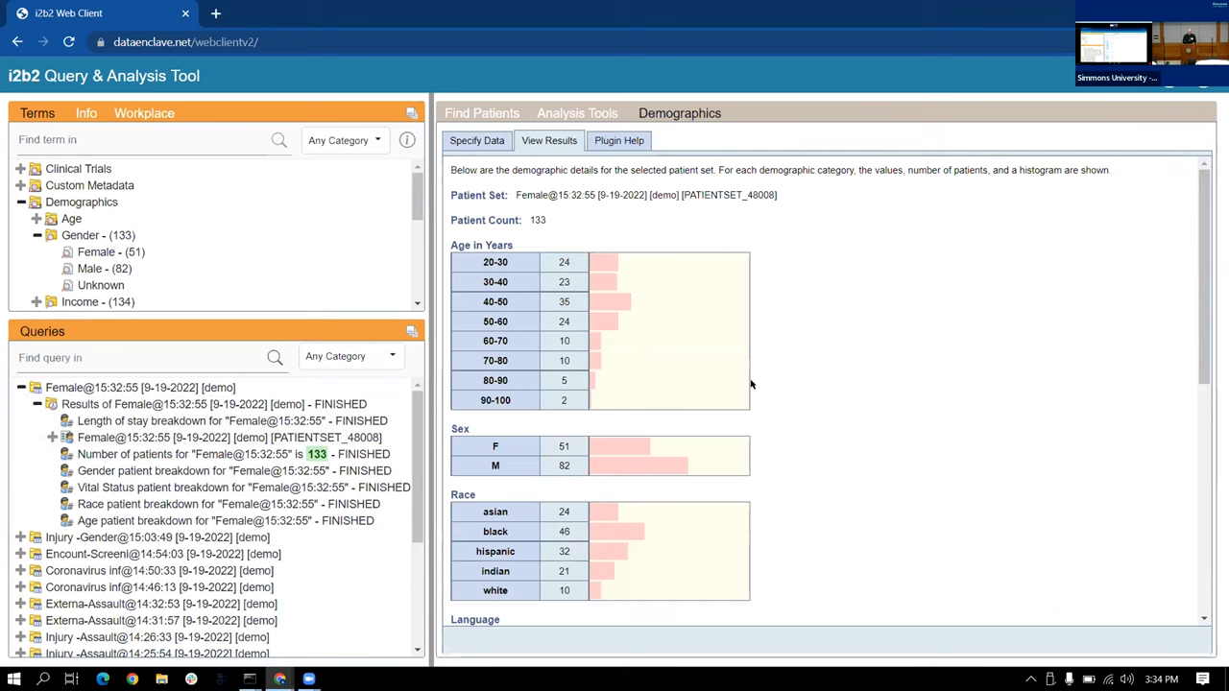
pyautogui.moveTo(759, 419)
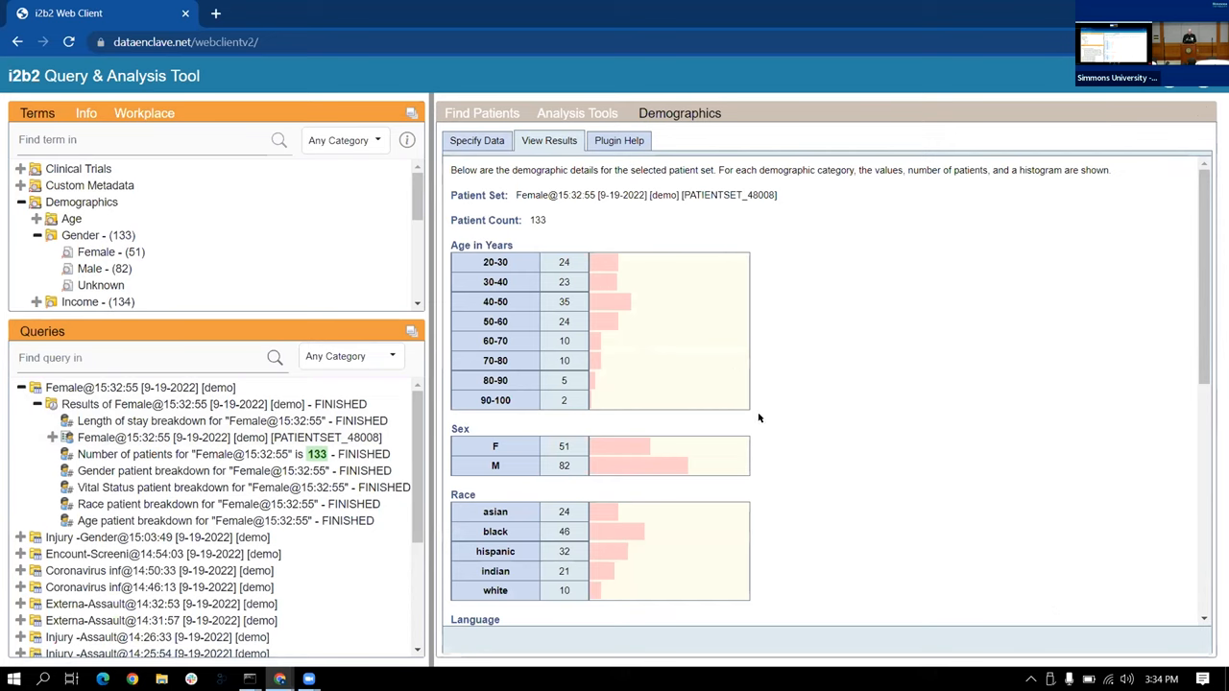
pyautogui.moveTo(219, 184)
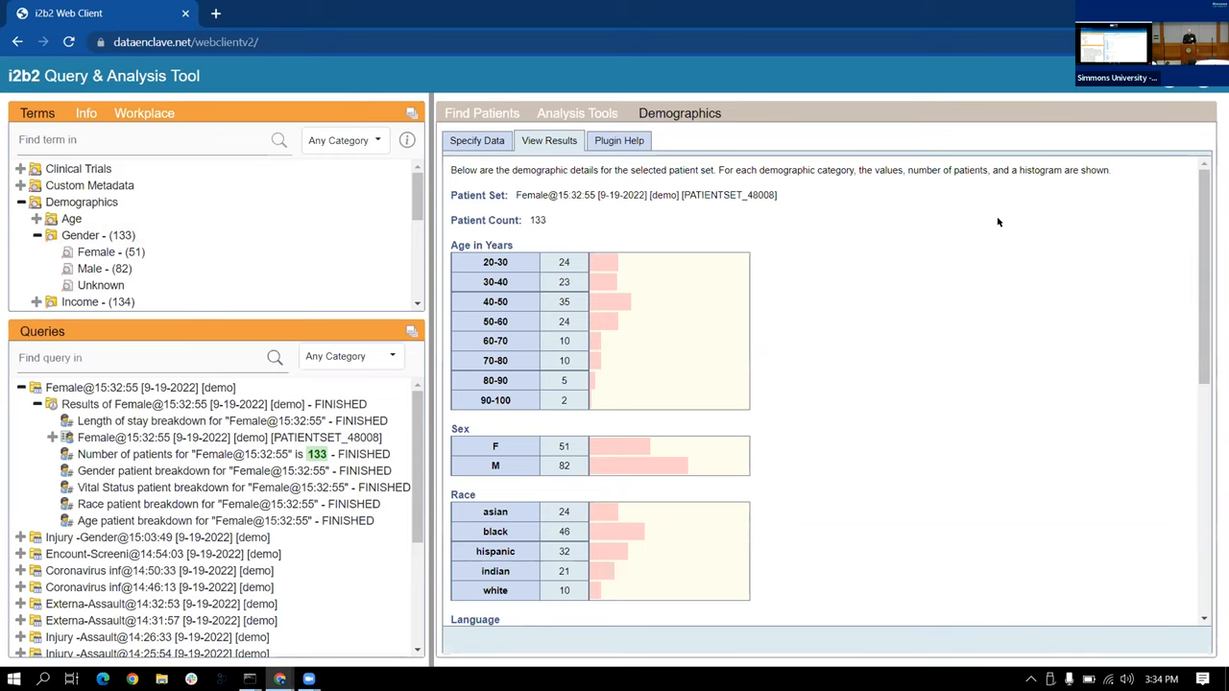
pyautogui.scroll(-3)
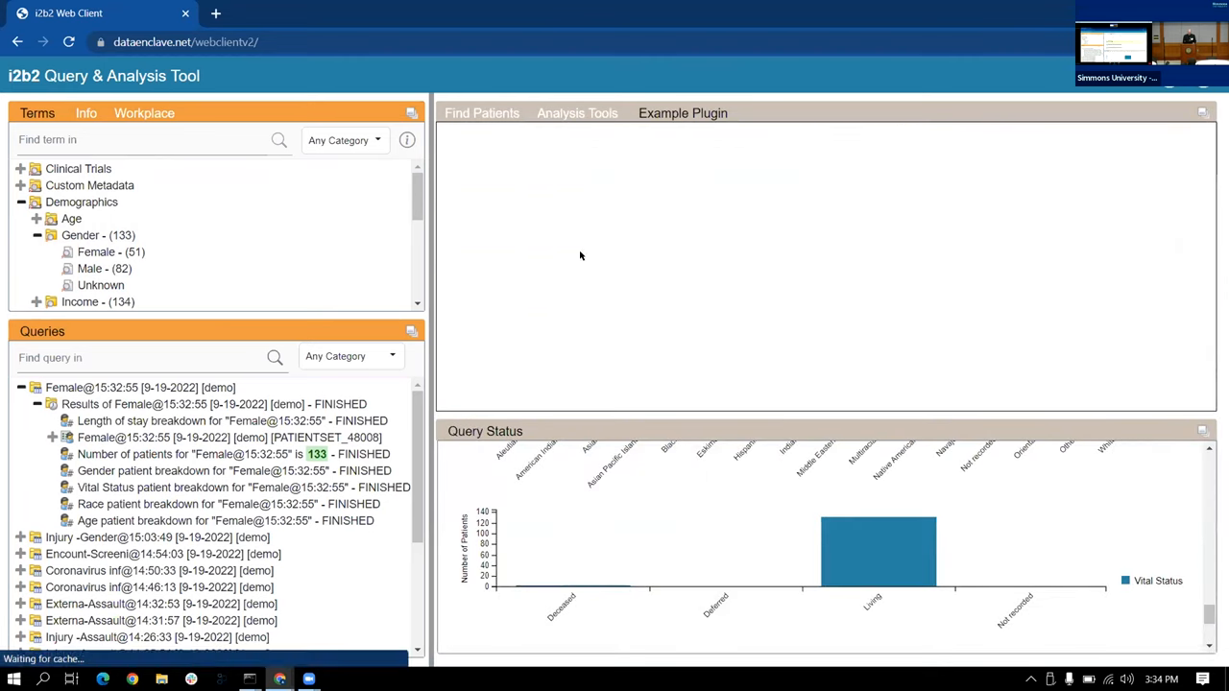
# Switch to the Example Plugin tab with its patient-set drop area
pyautogui.click(684, 112)
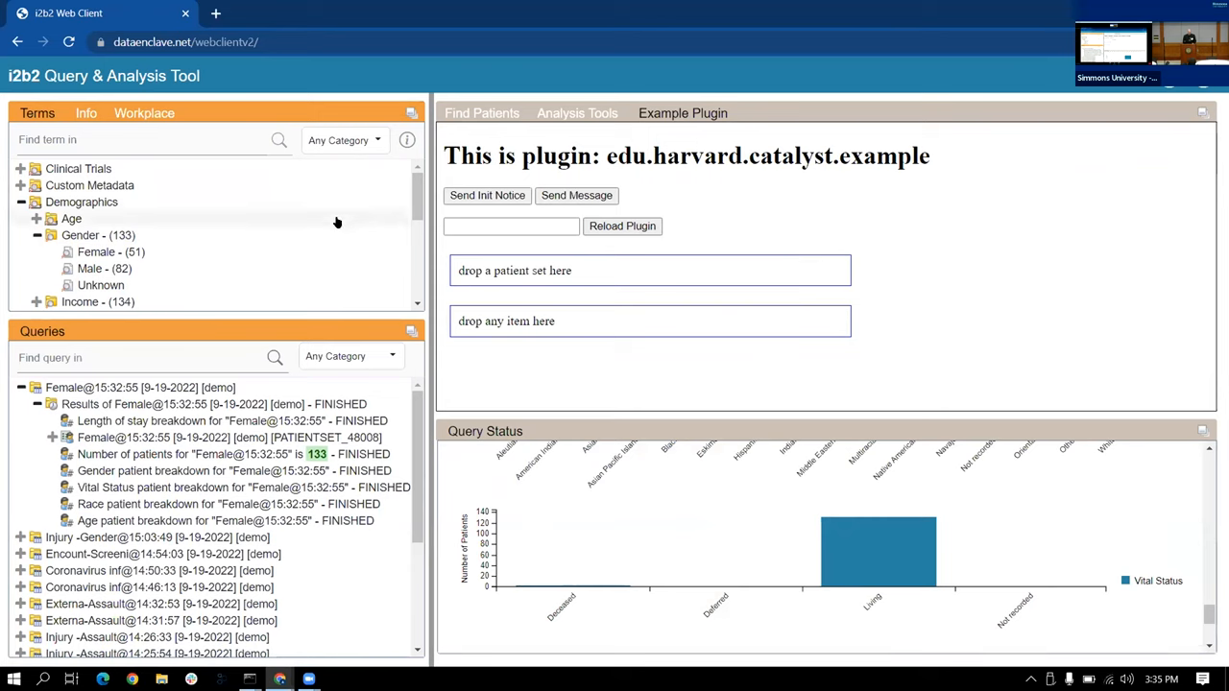
pyautogui.moveTo(367, 288)
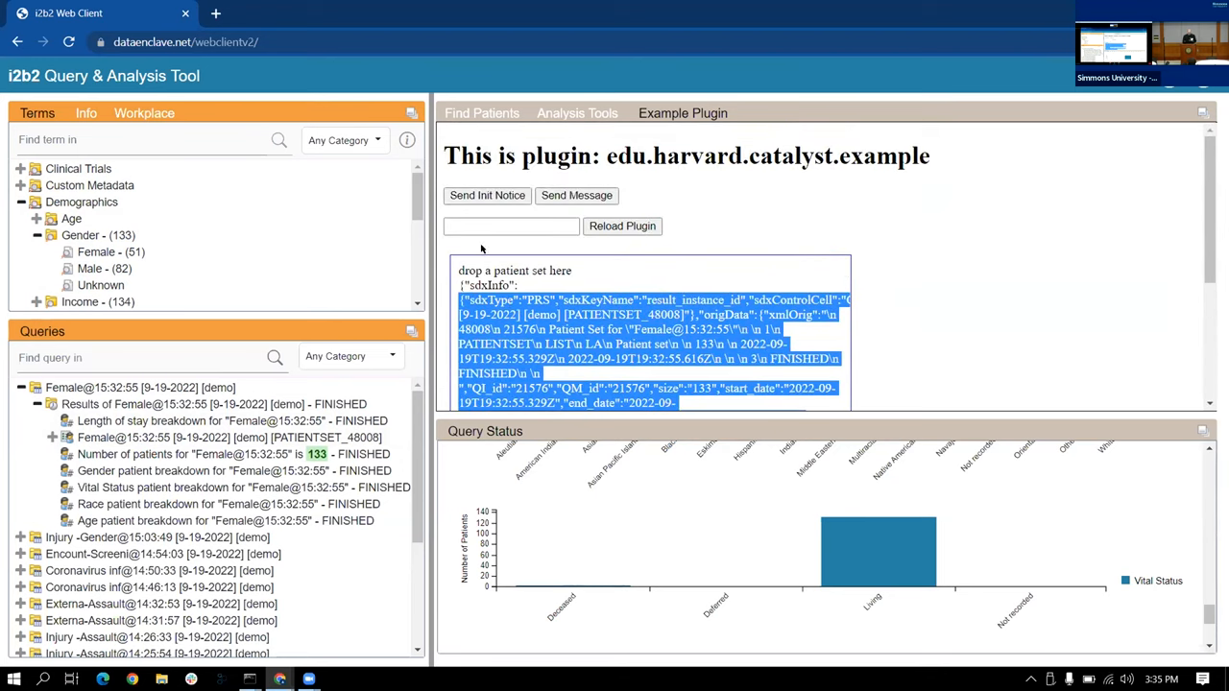
pyautogui.moveTo(490, 123)
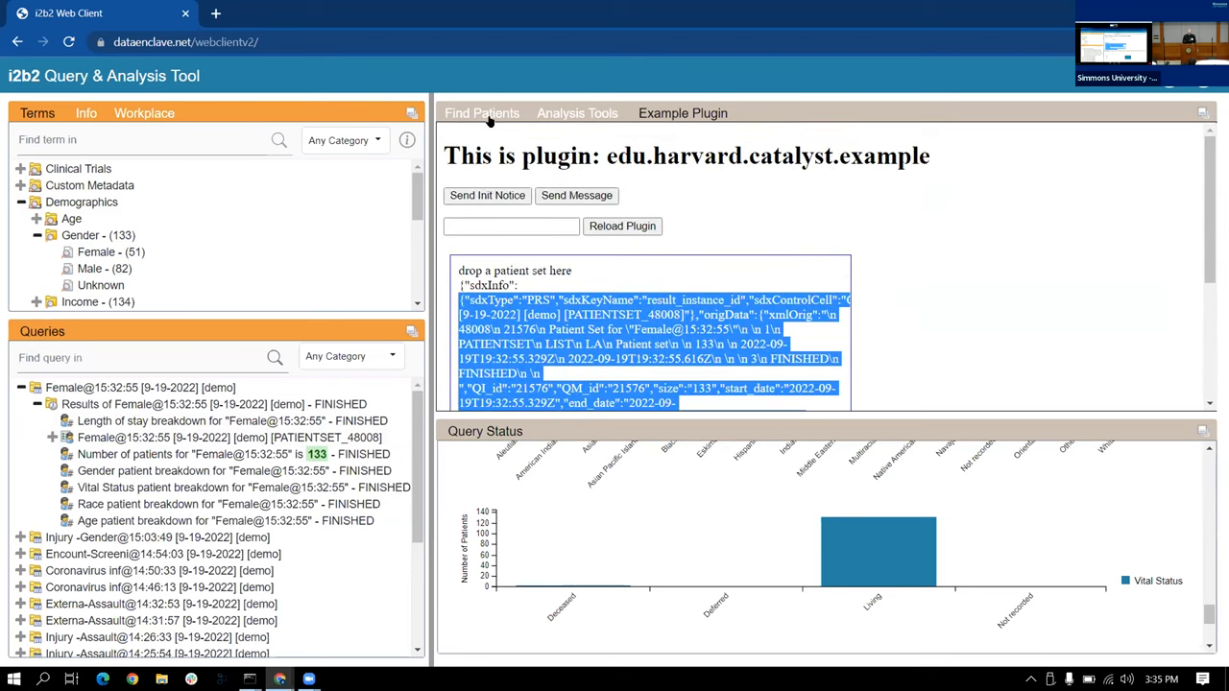
pyautogui.moveTo(482, 113)
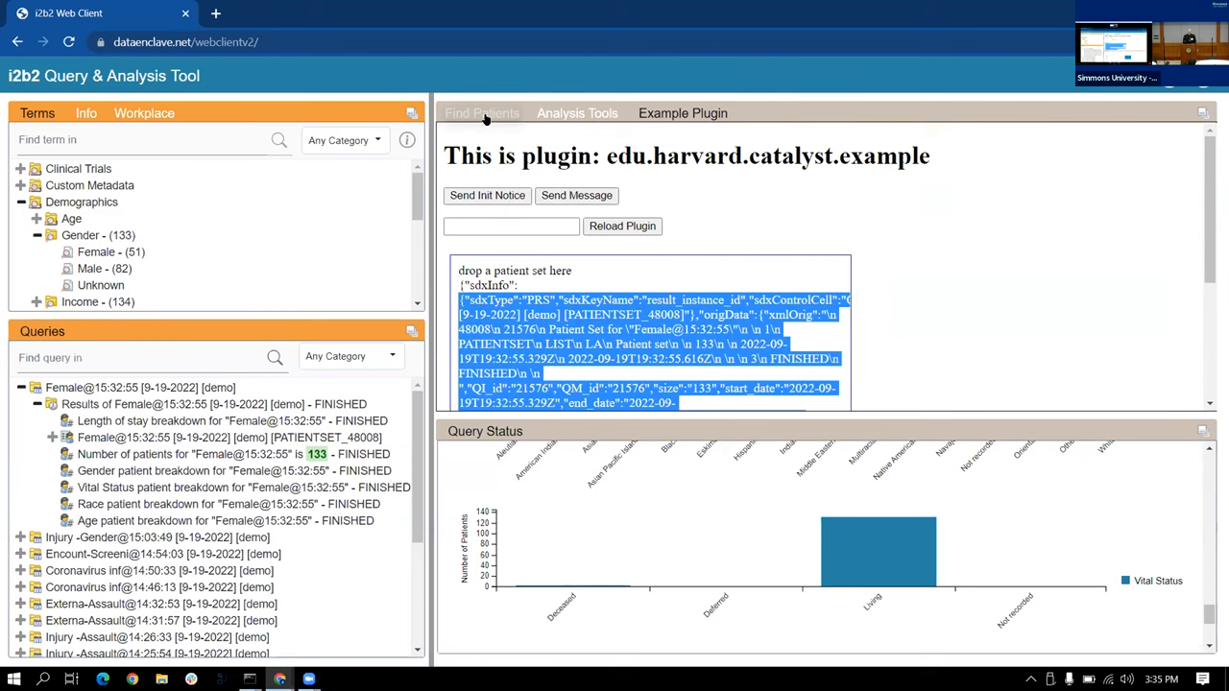
# Return to Find Patients and scroll through the Female term details in the Info tab
pyautogui.click(484, 112)
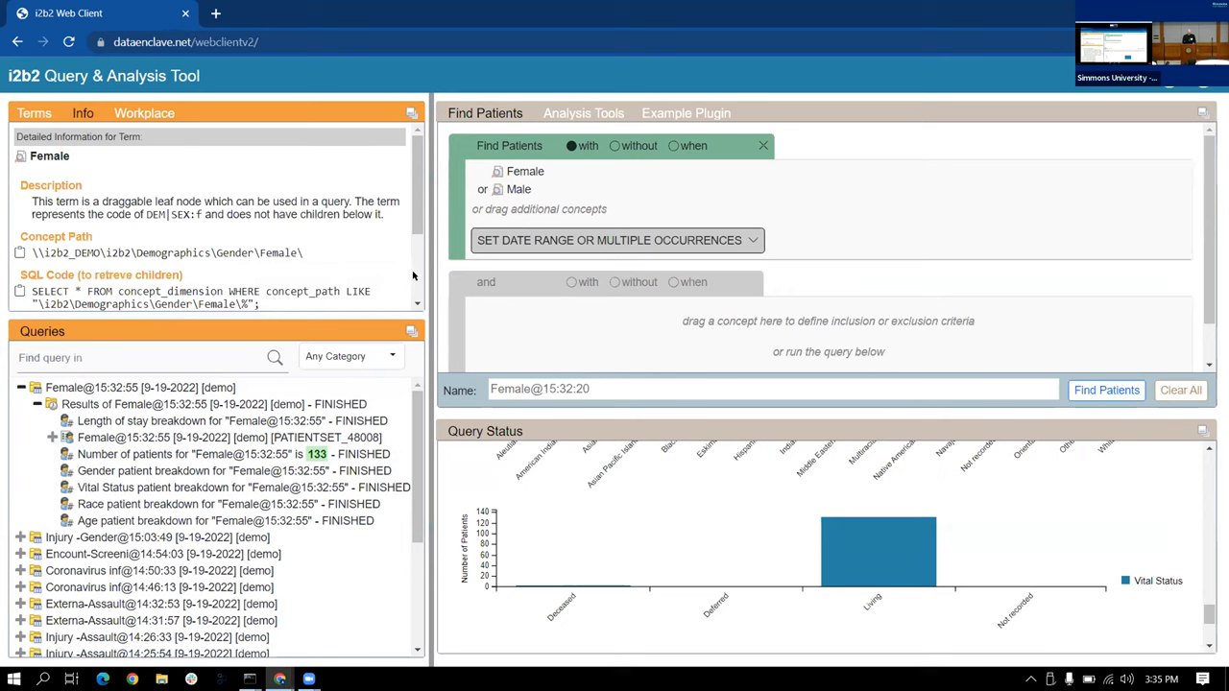
pyautogui.scroll(-3)
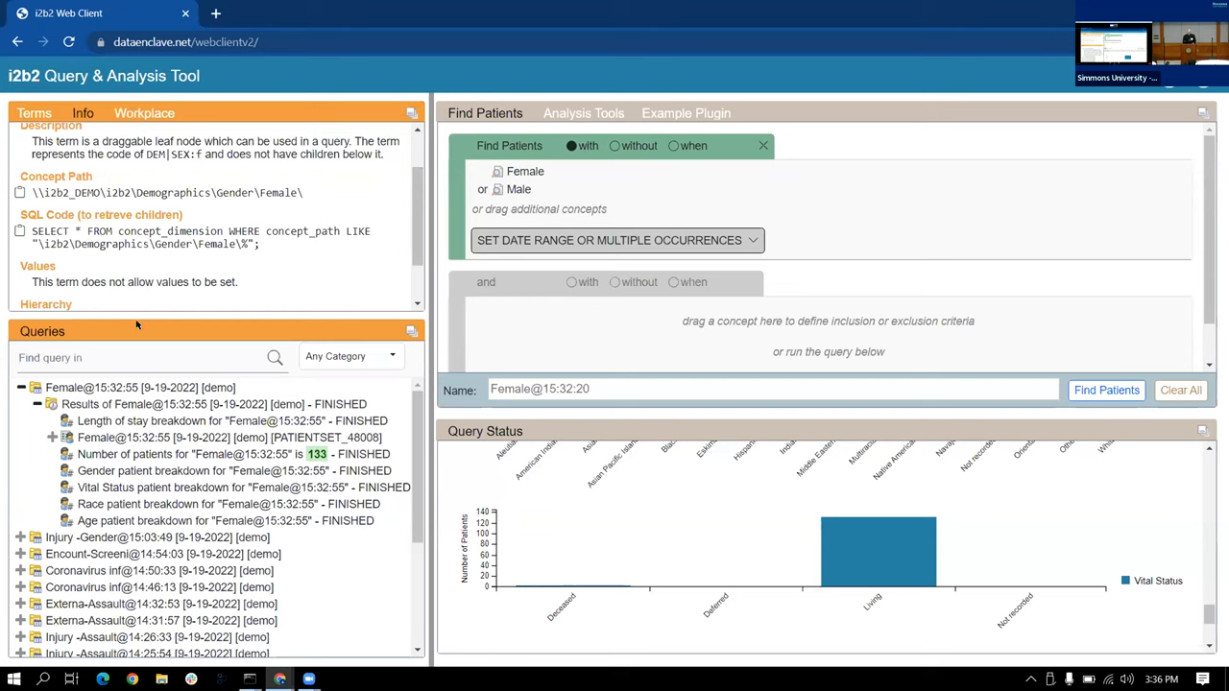
pyautogui.moveTo(835, 457)
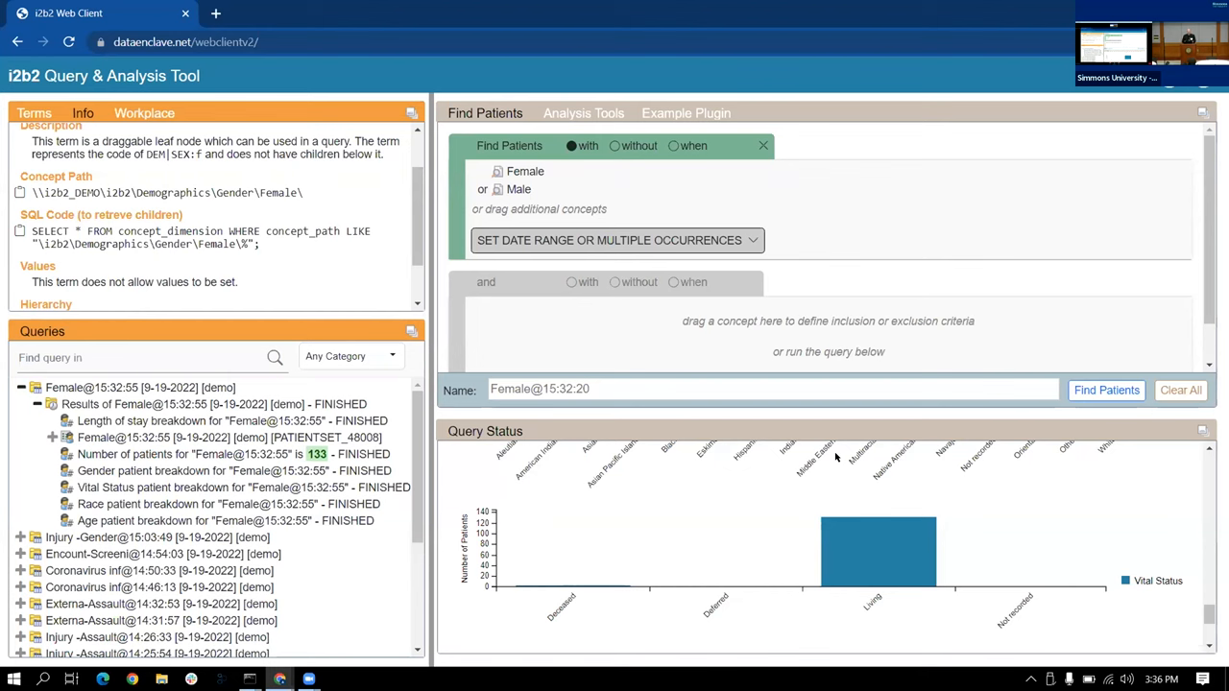
pyautogui.moveTo(626, 326)
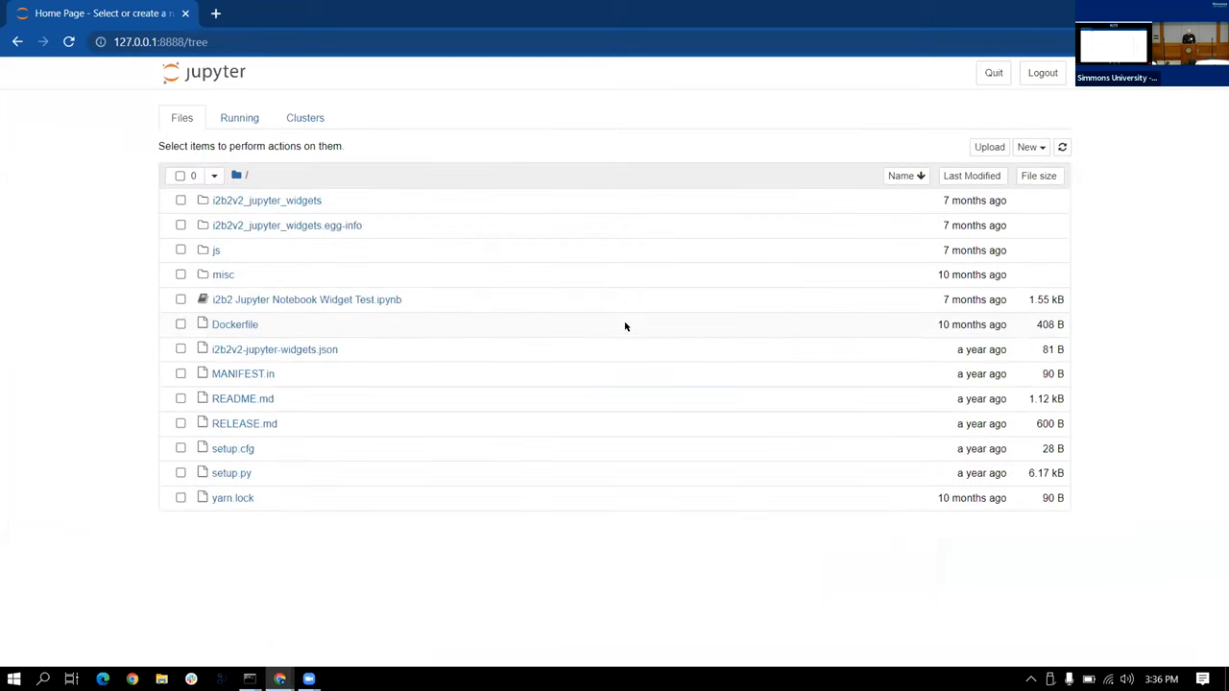
pyautogui.moveTo(411, 202)
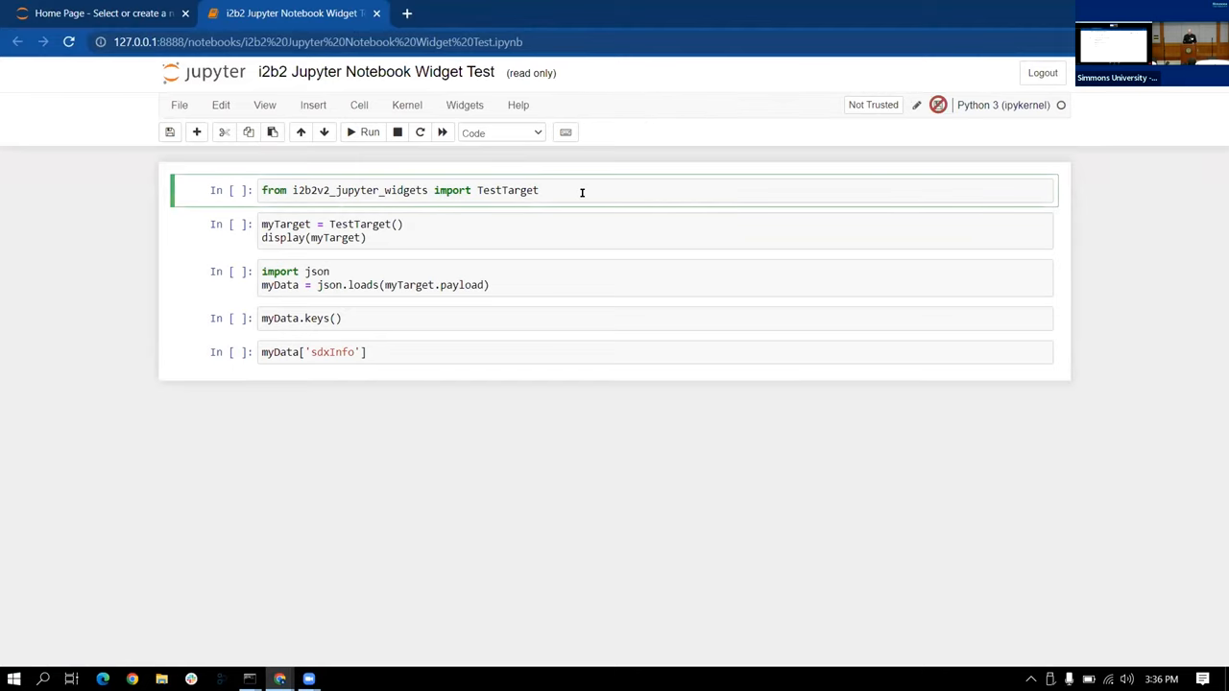
pyautogui.moveTo(580, 192)
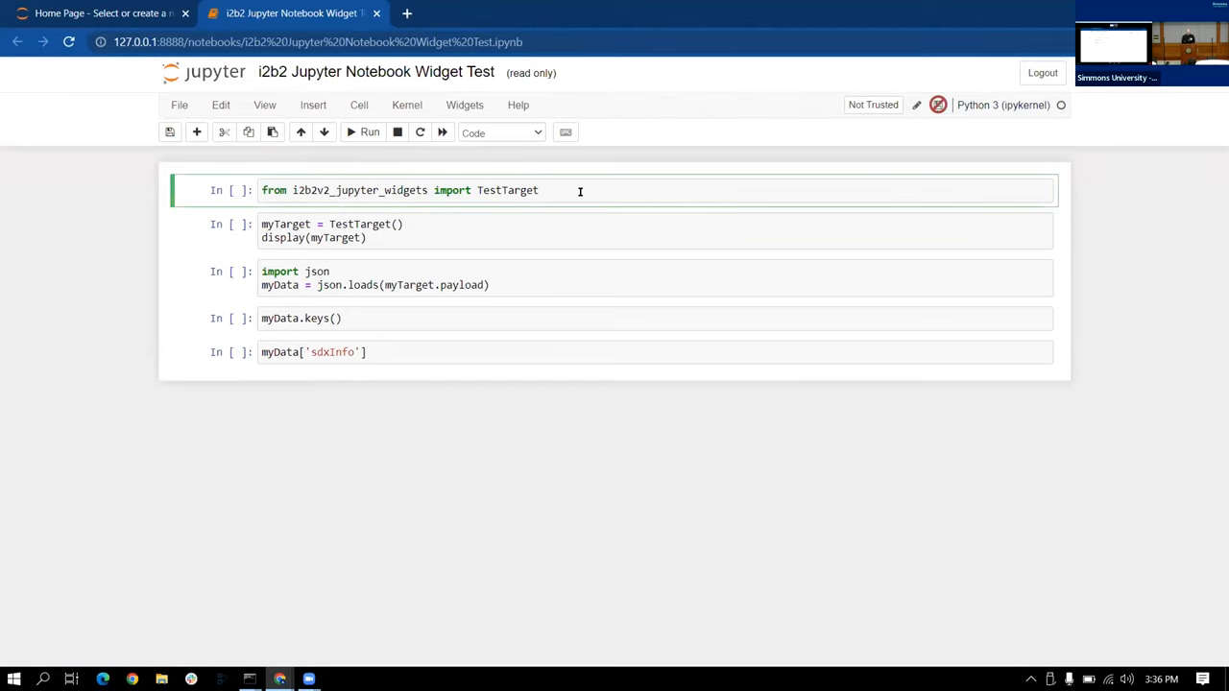
# Run the TestTarget import cell and the widget cell so the i2b2v2 drop target appears
pyautogui.click(368, 131)
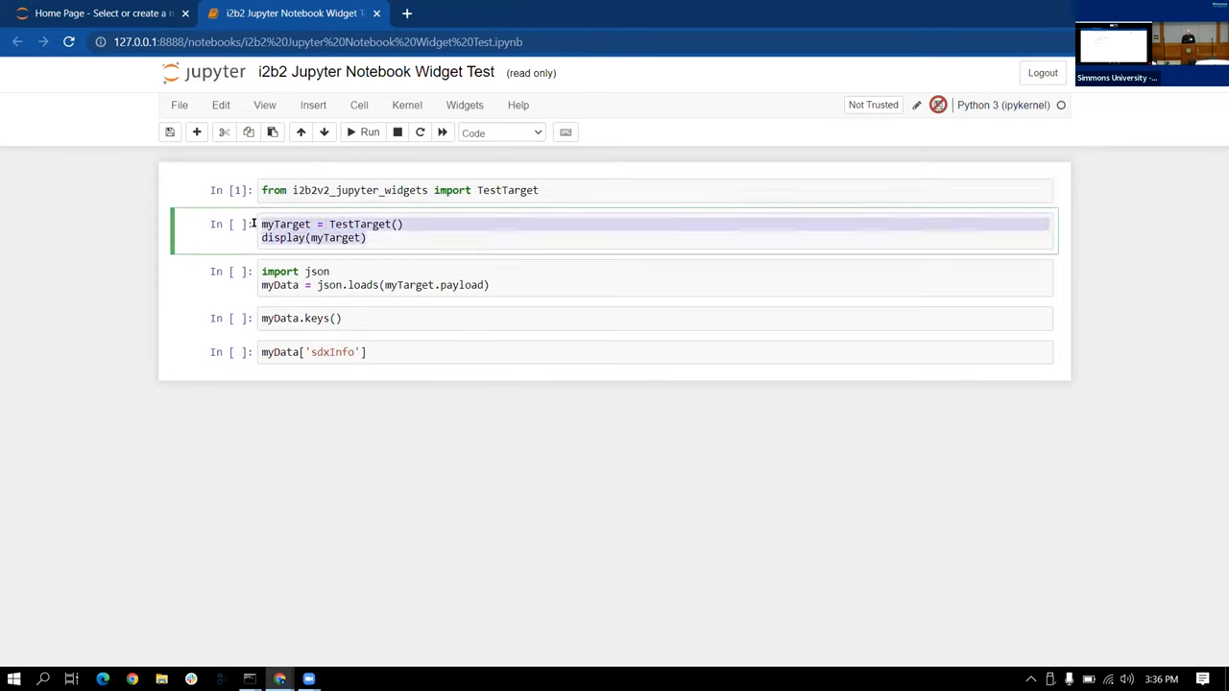
pyautogui.click(369, 230)
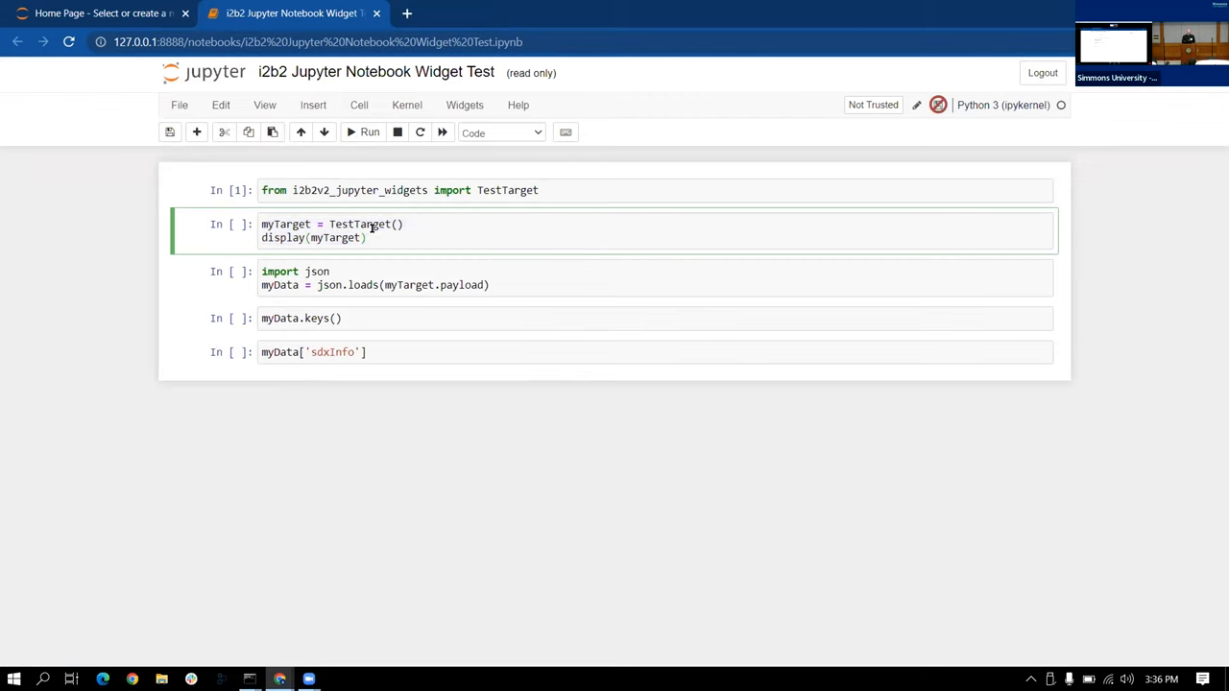
pyautogui.click(368, 130)
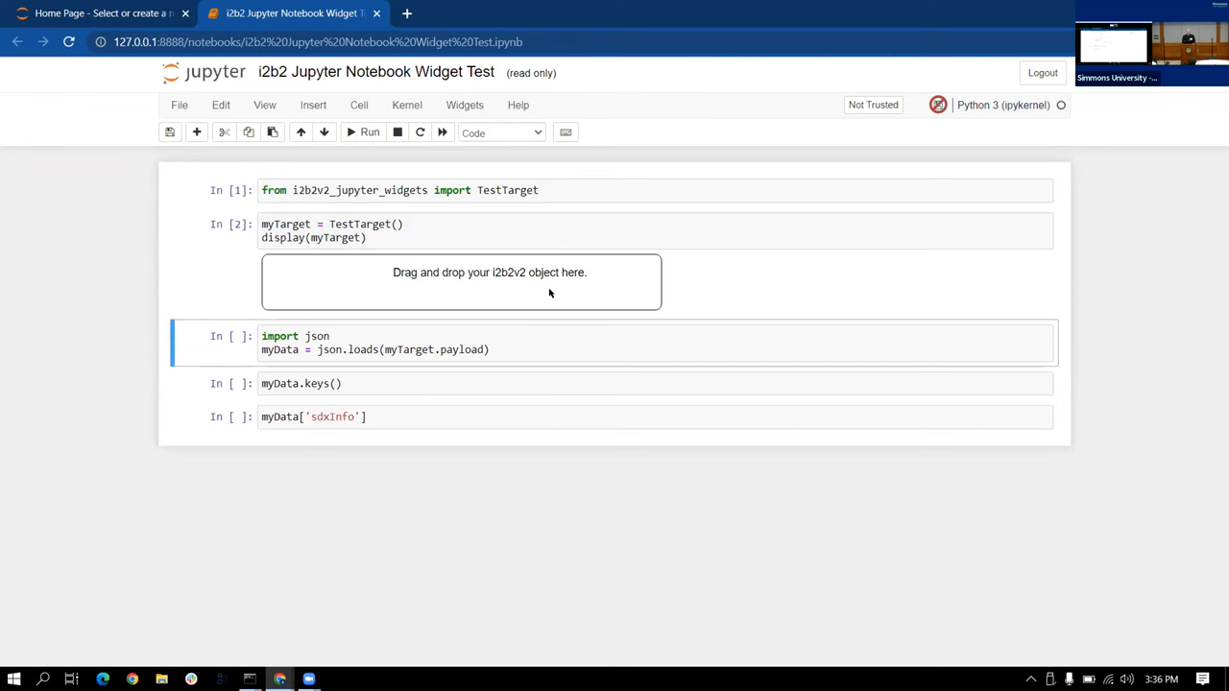
# Drop the Female patient set into the widget and print its payload keys and sdxInfo (PRS, 48008)
pyautogui.press('alt+tab')
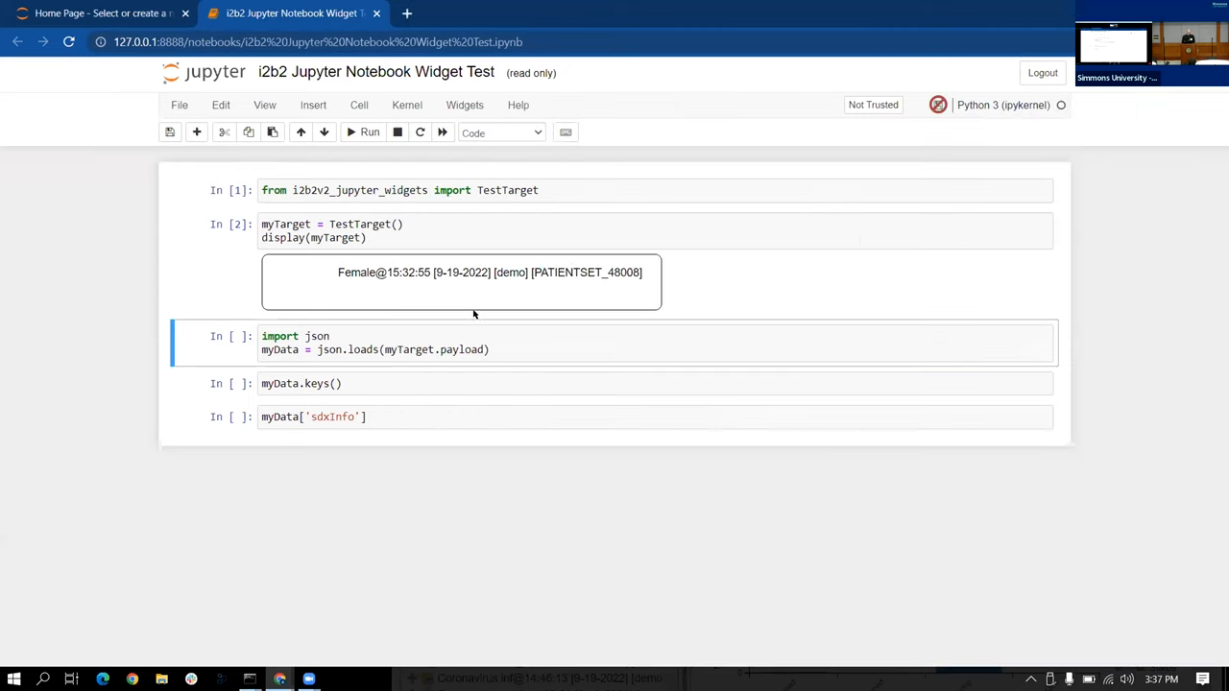
pyautogui.click(419, 350)
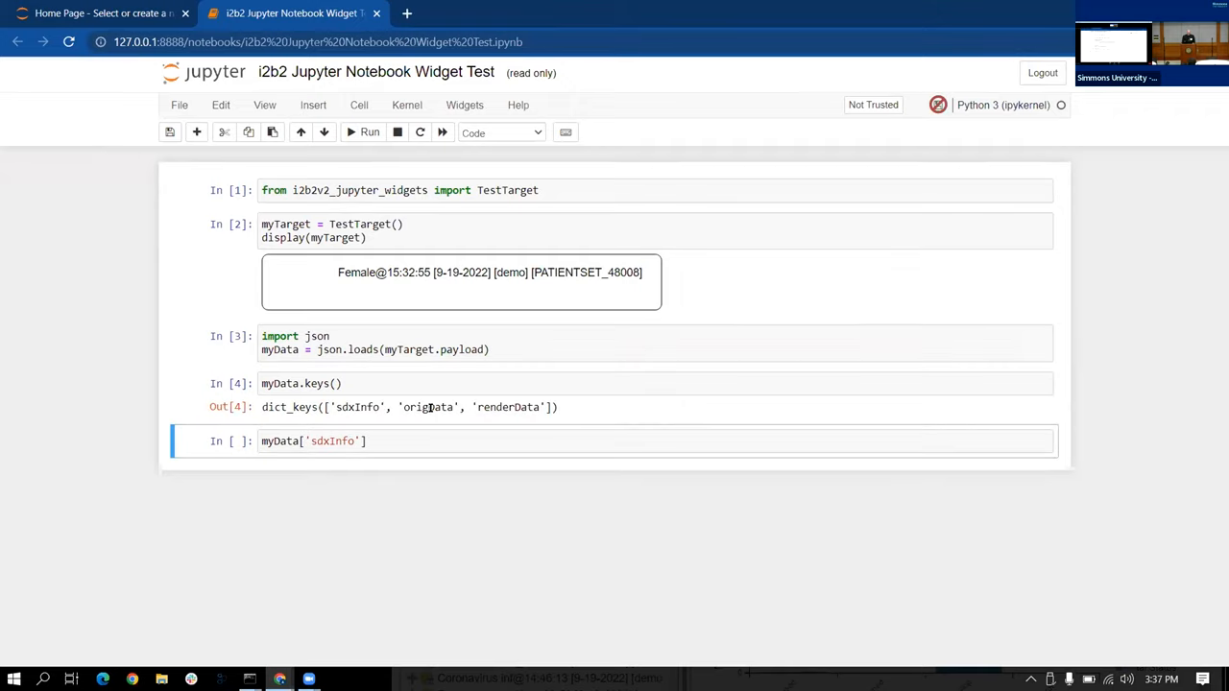
pyautogui.moveTo(488, 415)
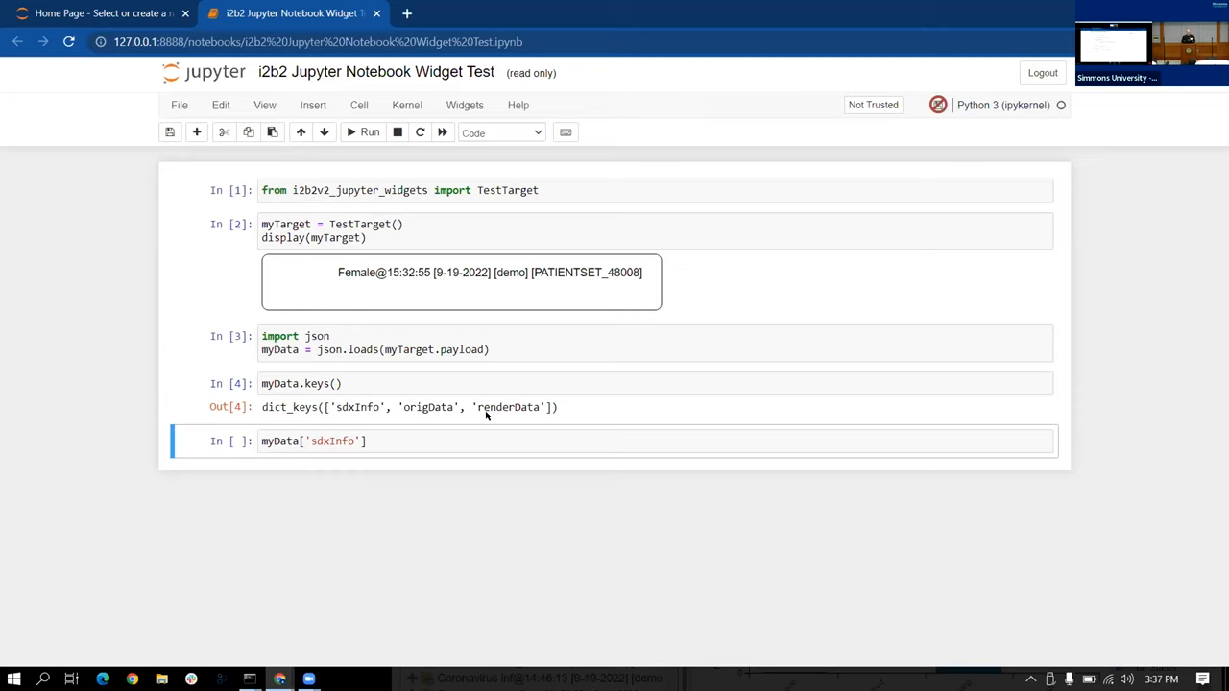
pyautogui.click(442, 440)
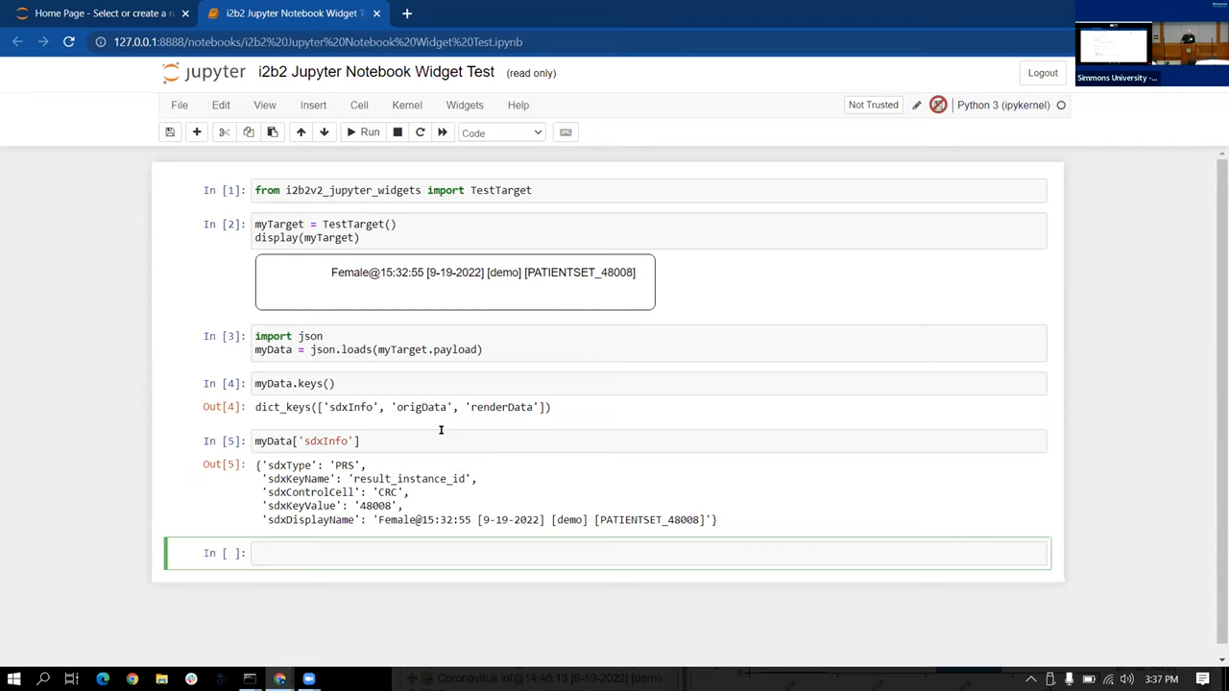
# Highlight the patient set id 48008 in the printed sdxInfo output
pyautogui.doubleClick(377, 507)
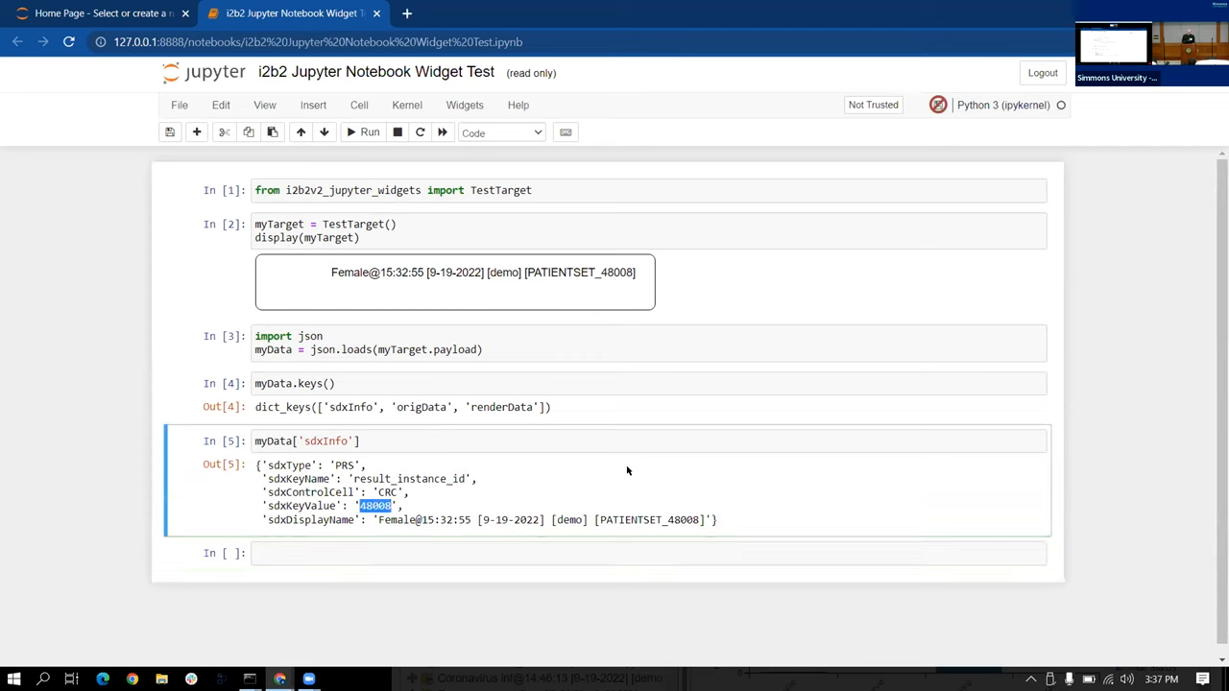
pyautogui.moveTo(638, 471)
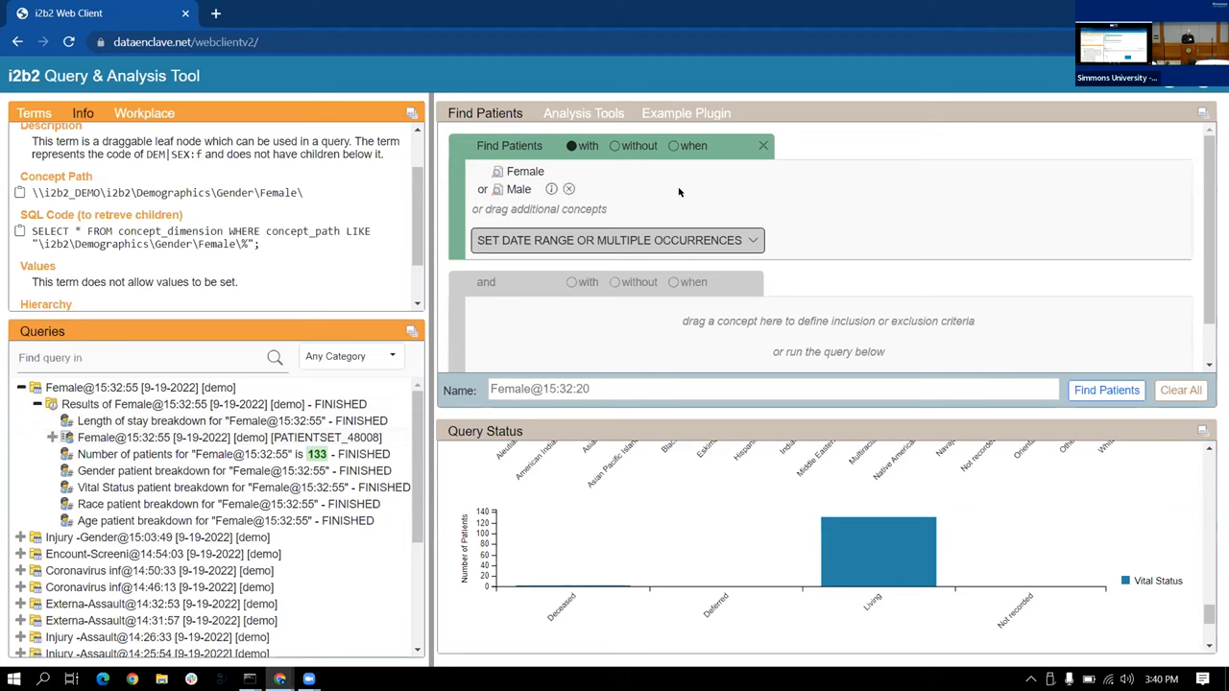
pyautogui.moveTo(603, 198)
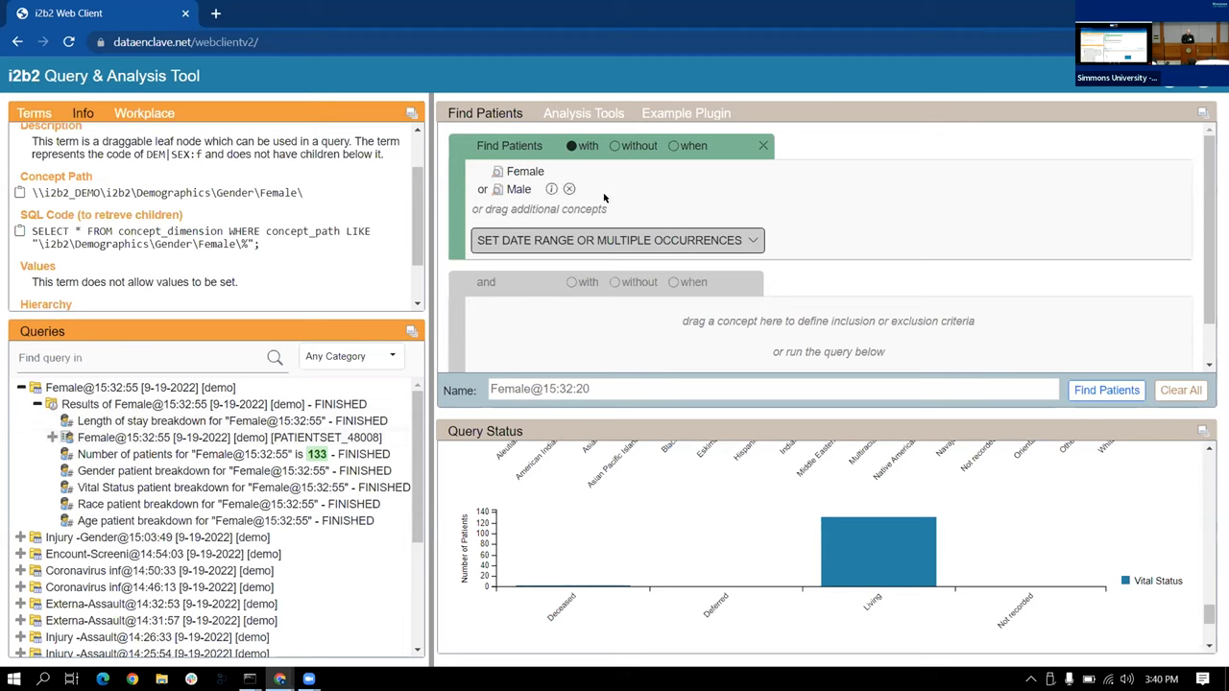